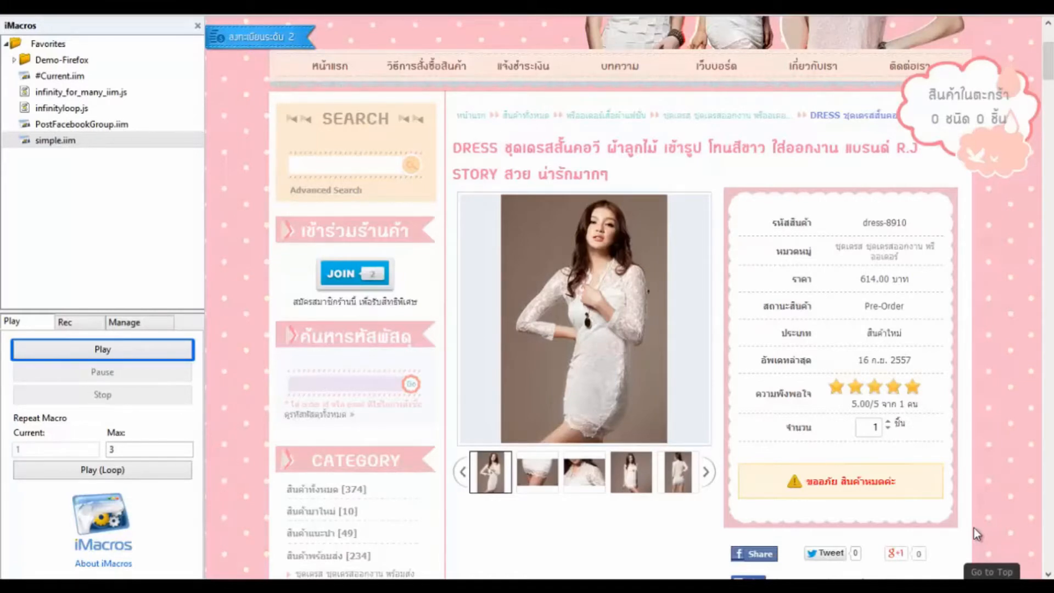
Browse down the dress product page and switch the iMacros sidebar to its recording section
{"action": "left_click", "coordinate": [102, 349]}
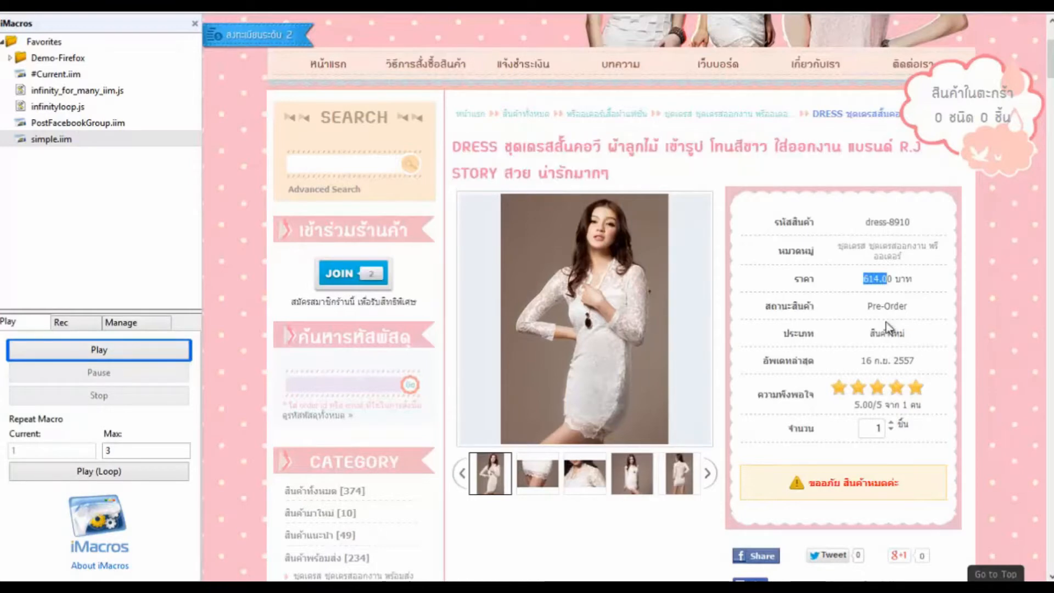
{"action": "scroll", "scroll_direction": "down", "scroll_amount": 3}
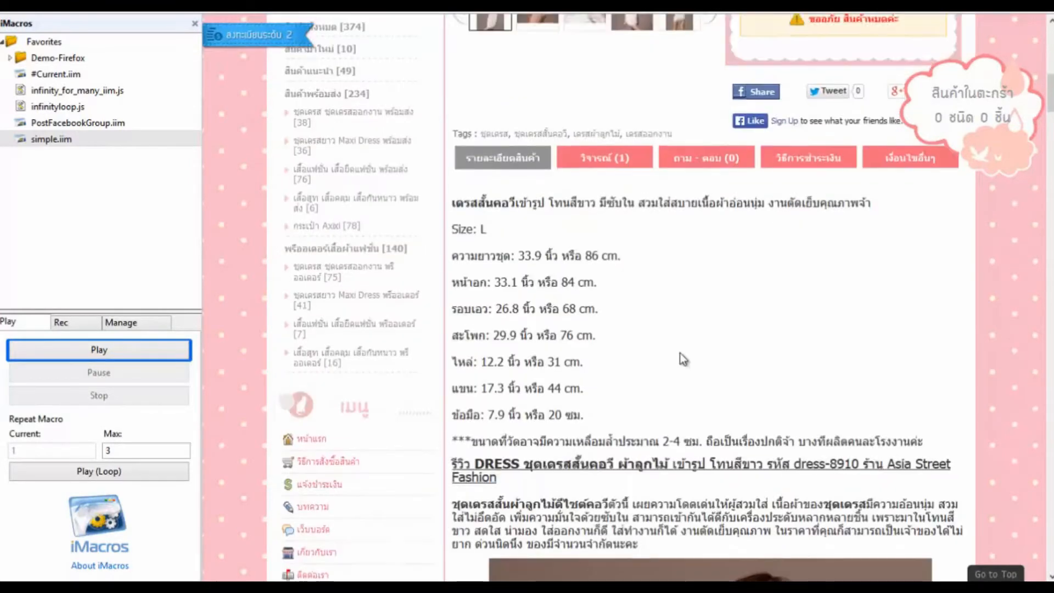
{"action": "scroll", "scroll_direction": "down", "scroll_amount": 3}
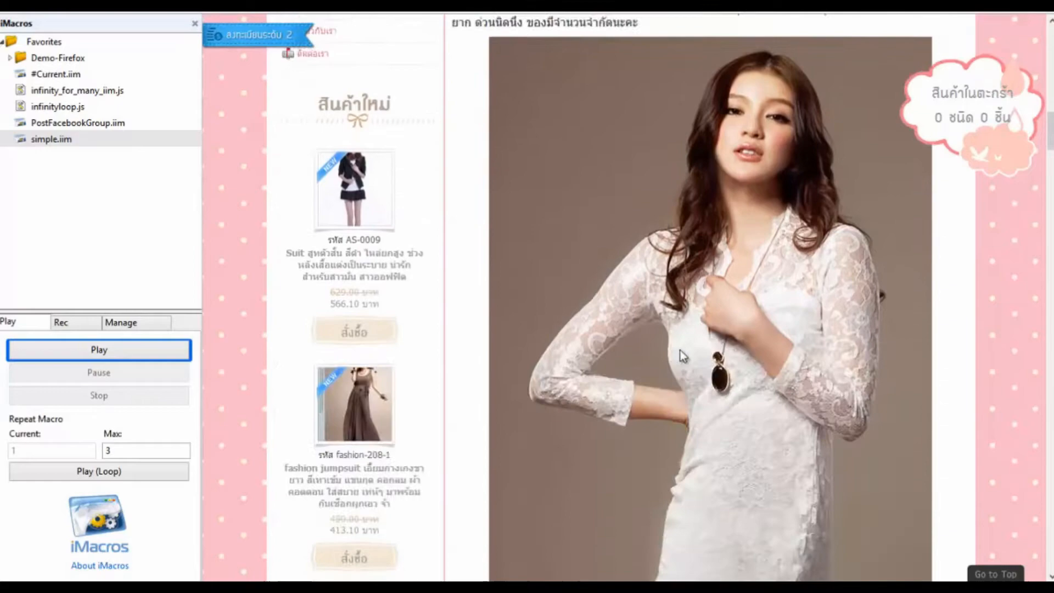
{"action": "scroll", "scroll_direction": "down", "scroll_amount": 3}
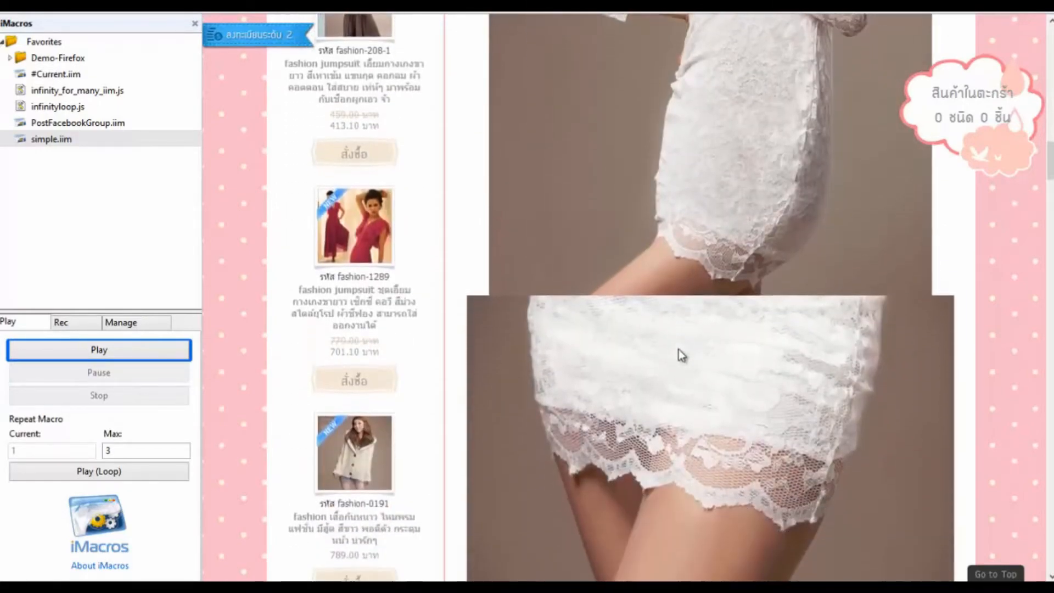
{"action": "scroll", "scroll_direction": "down", "scroll_amount": 3}
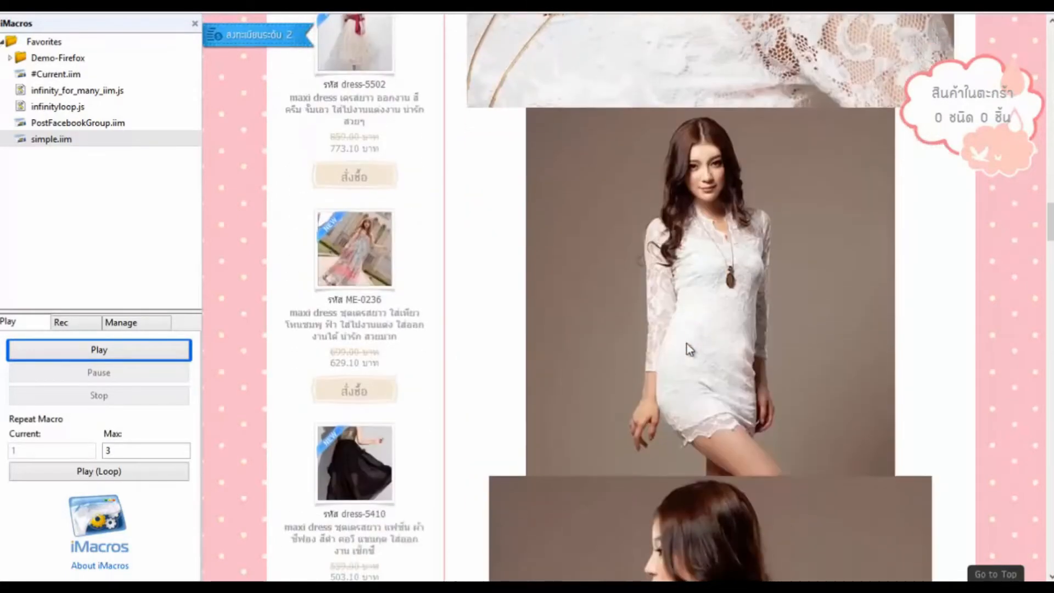
{"action": "scroll", "scroll_direction": "down", "scroll_amount": 3}
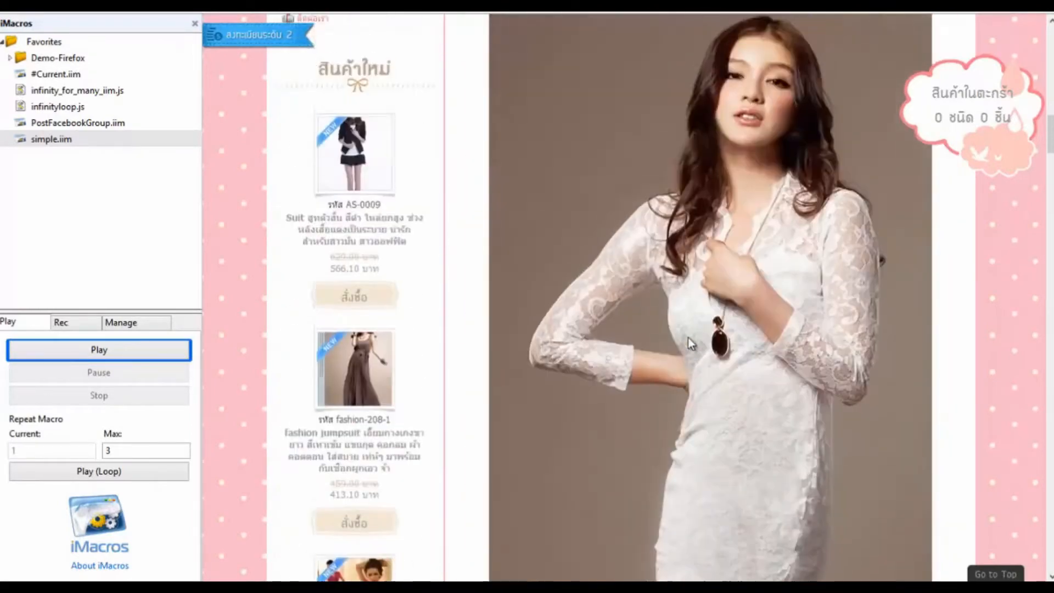
{"action": "left_click", "coordinate": [75, 322]}
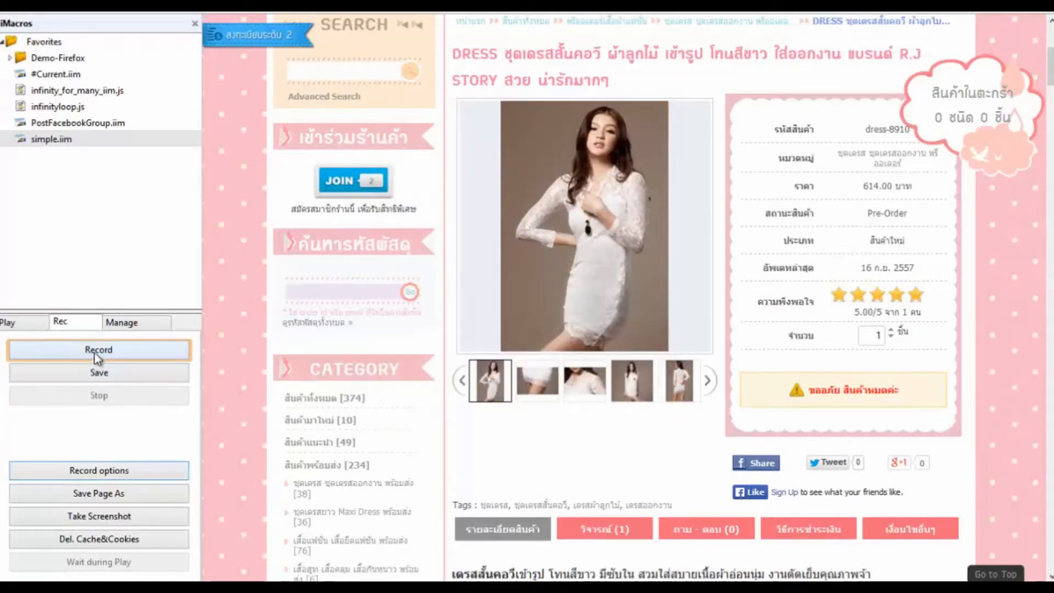
Start recording and capture the title, product code dress-8910, price 614.00, description and product images
{"action": "left_click", "coordinate": [97, 349]}
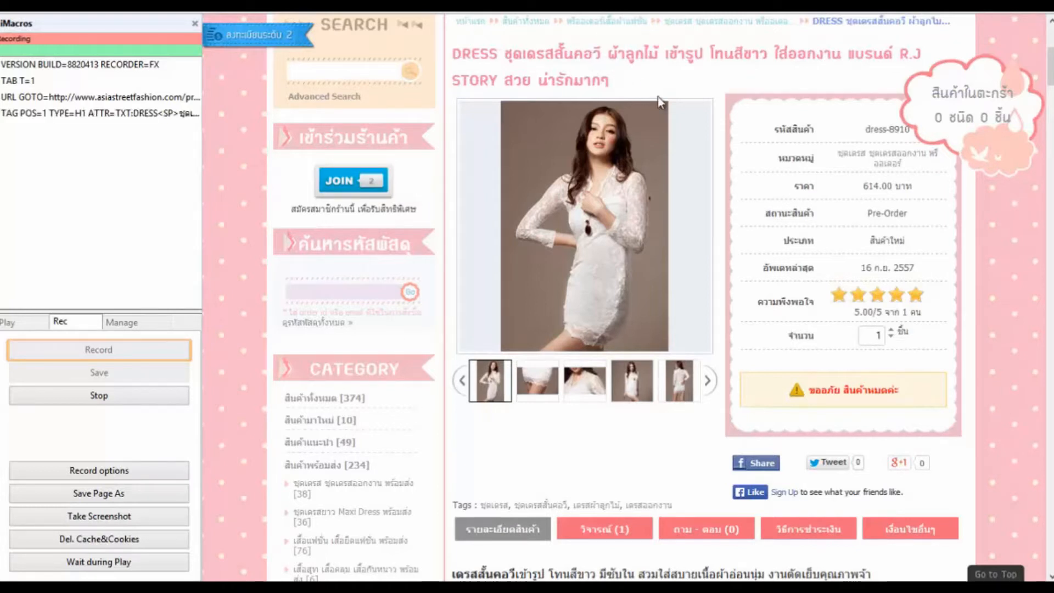
{"action": "scroll", "scroll_direction": "up", "scroll_amount": 3}
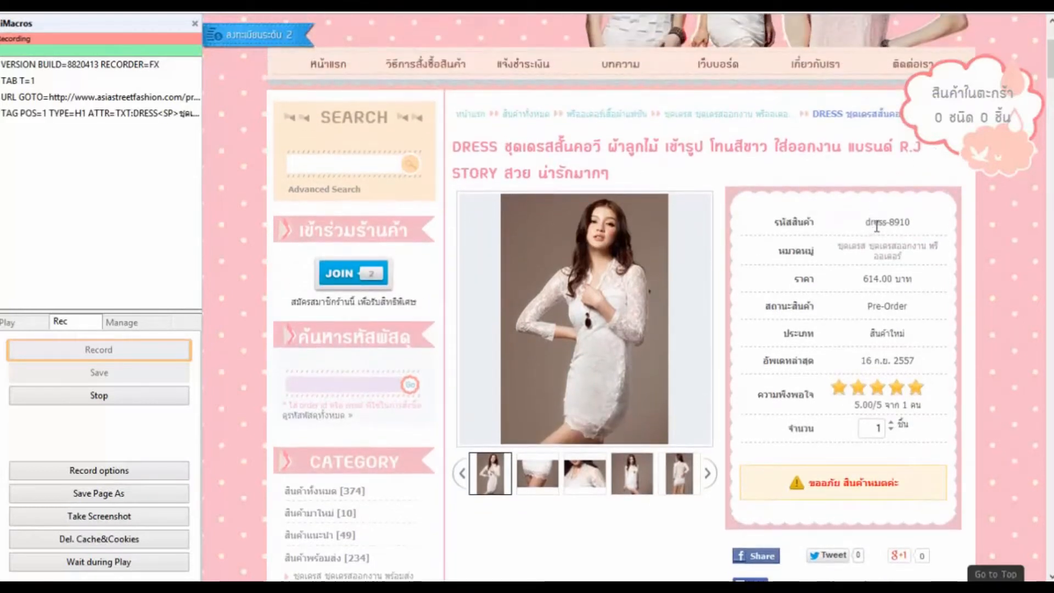
{"action": "left_click", "coordinate": [886, 222]}
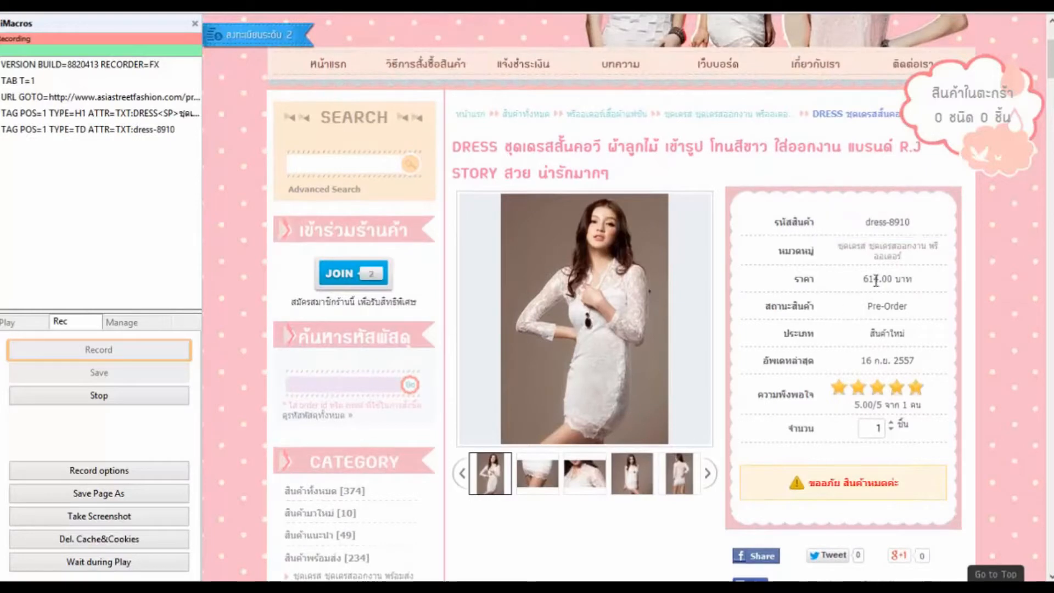
{"action": "scroll", "scroll_direction": "down", "scroll_amount": 3}
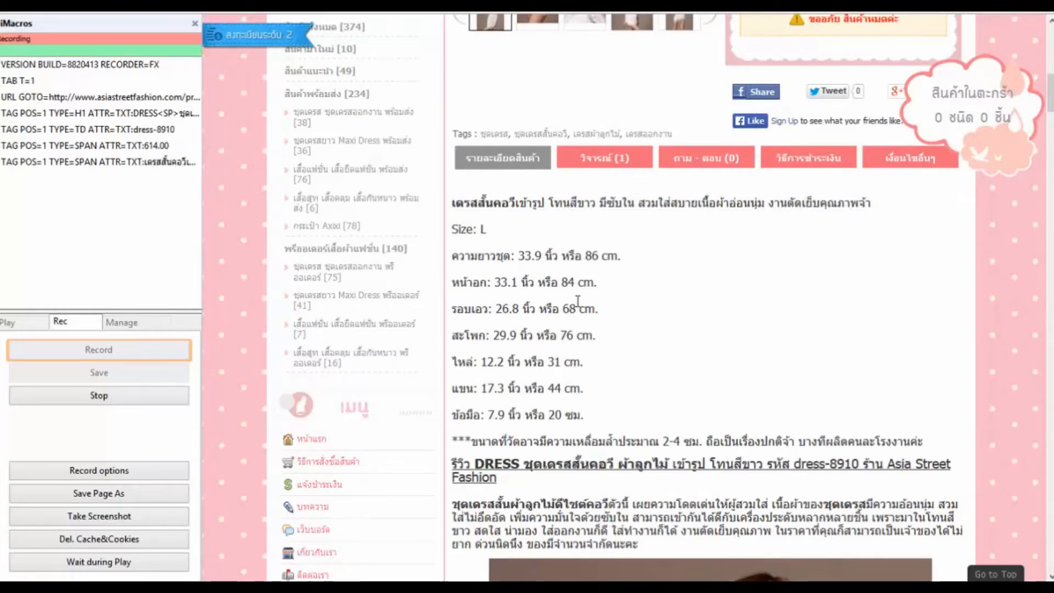
{"action": "scroll", "scroll_direction": "down", "scroll_amount": 3}
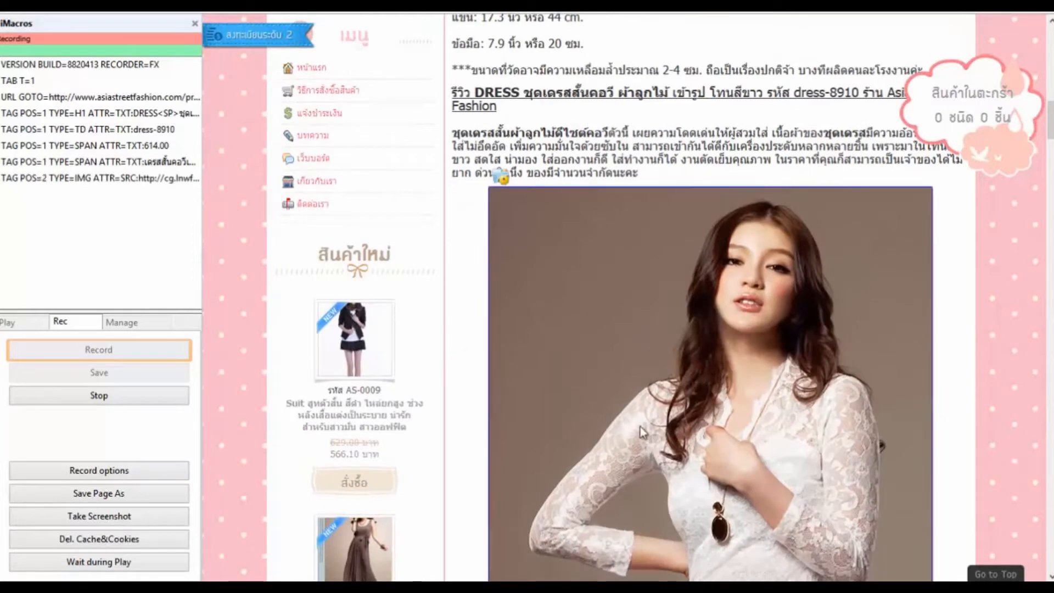
{"action": "scroll", "scroll_direction": "down", "scroll_amount": 3}
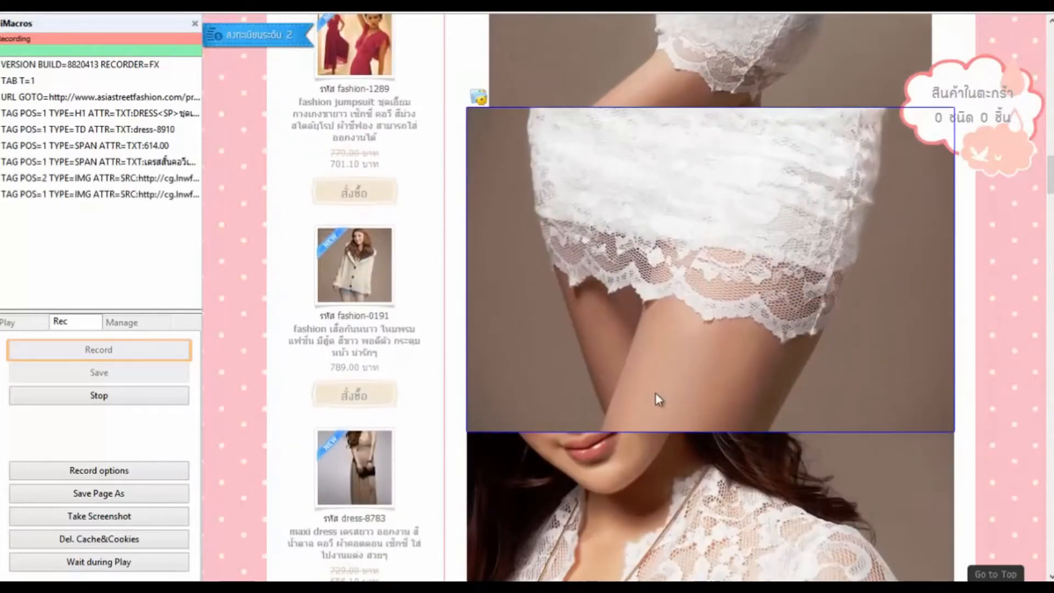
{"action": "scroll", "scroll_direction": "down", "scroll_amount": 3}
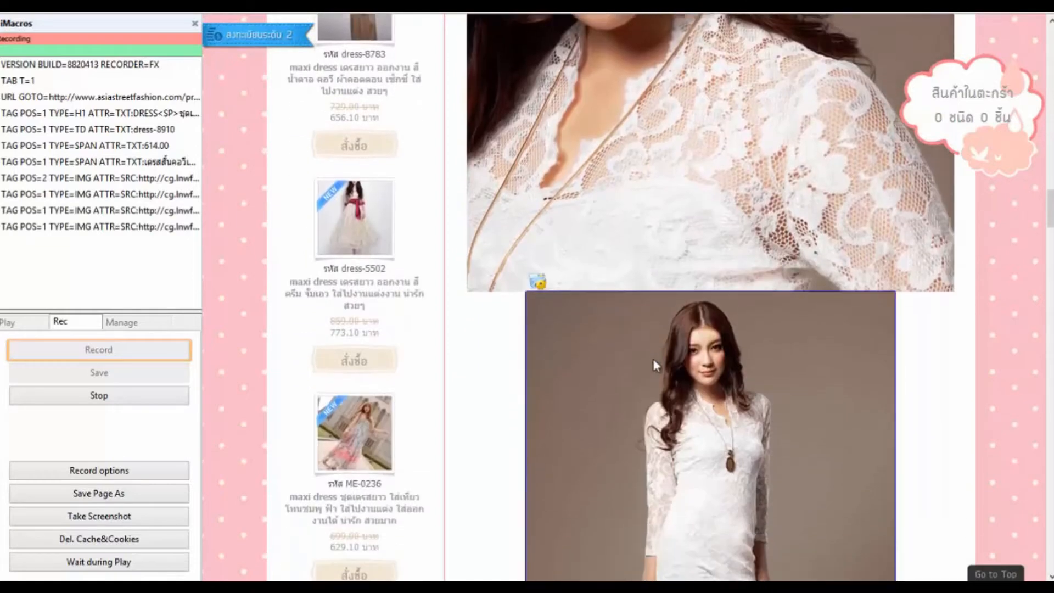
{"action": "scroll", "scroll_direction": "down", "scroll_amount": 3}
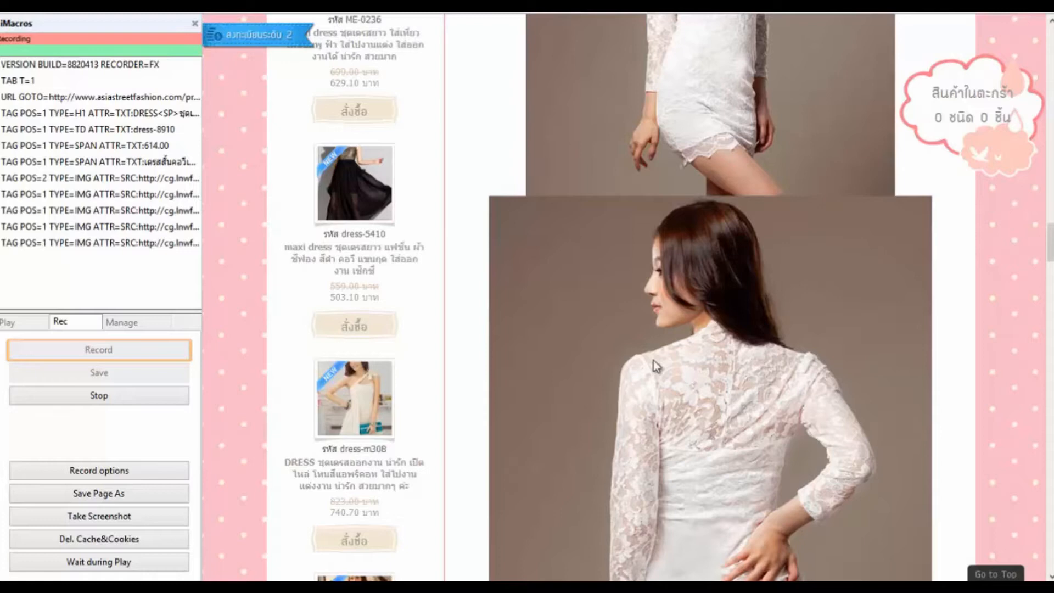
{"action": "scroll", "scroll_direction": "up", "scroll_amount": 3}
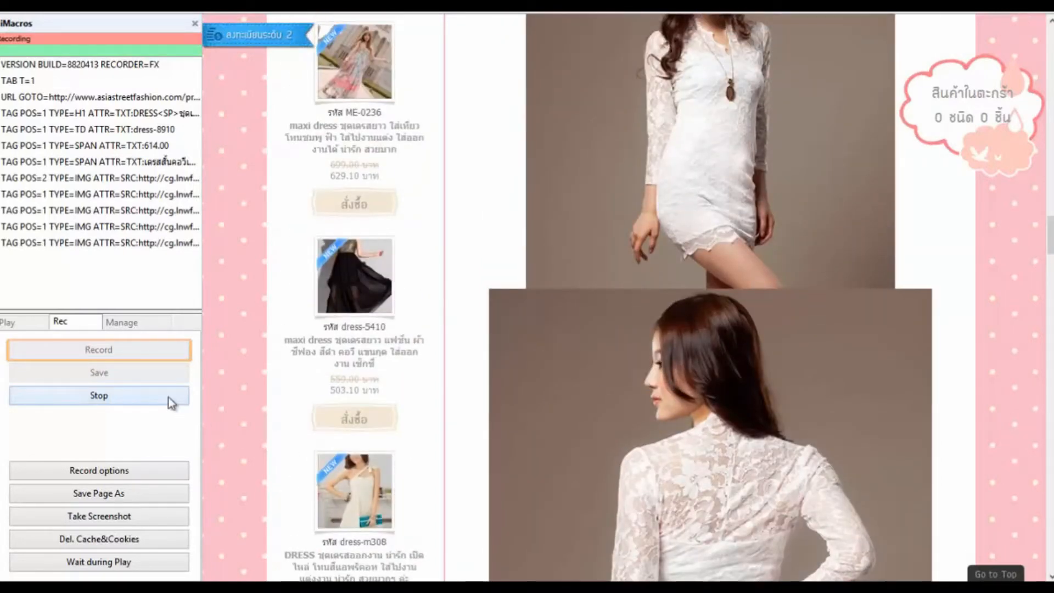
Stop recording and rename the #Current.iim macro to ดึงข้อมูล.iim in Favorites
{"action": "left_click", "coordinate": [99, 396]}
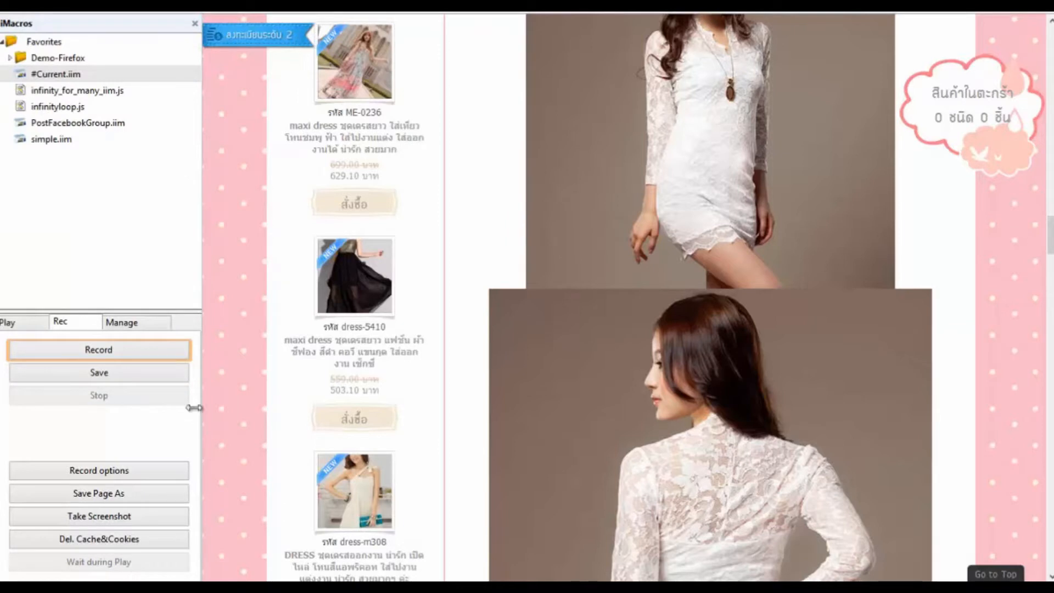
{"action": "left_click", "coordinate": [59, 73]}
{"action": "type", "text": "ดึงข้อมูล.iim"}
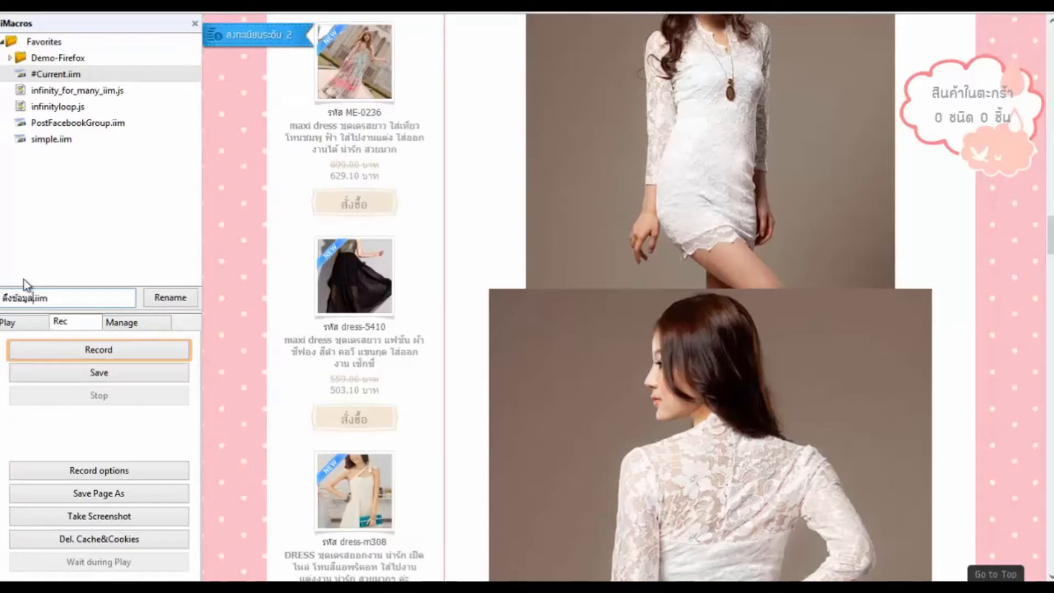
{"action": "left_click", "coordinate": [170, 297]}
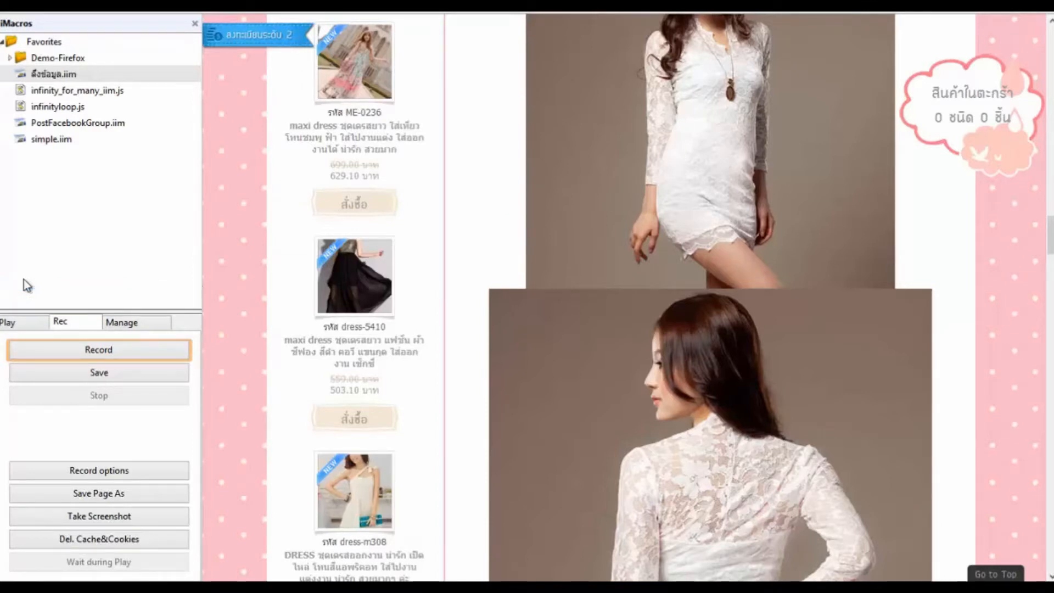
{"action": "left_click", "coordinate": [54, 74]}
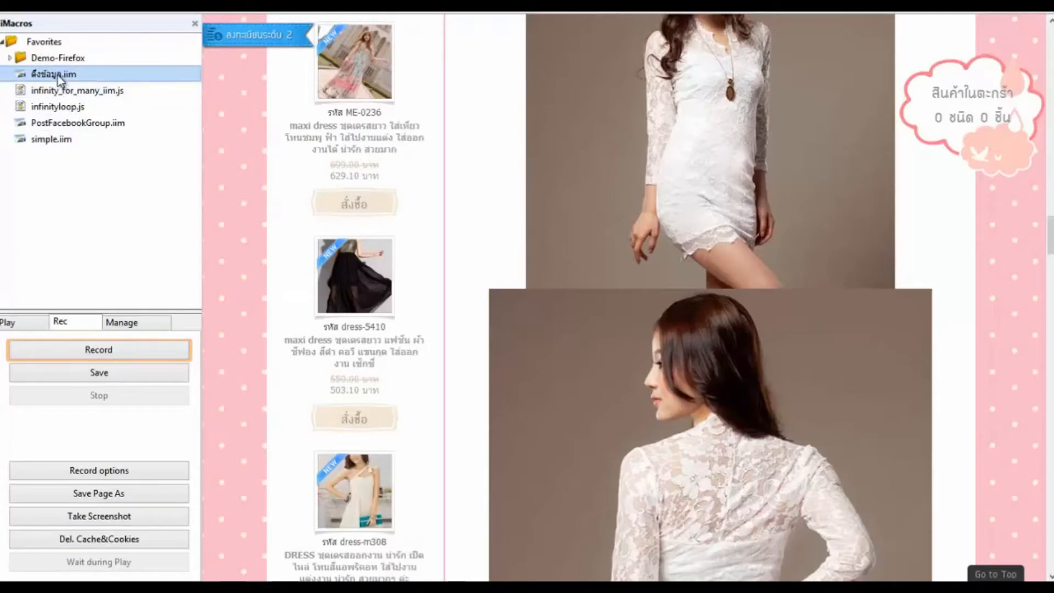
Open ดึงข้อมูล.iim in the iMacros Editor to show its recorded TAG lines
{"action": "double_click", "coordinate": [53, 73]}
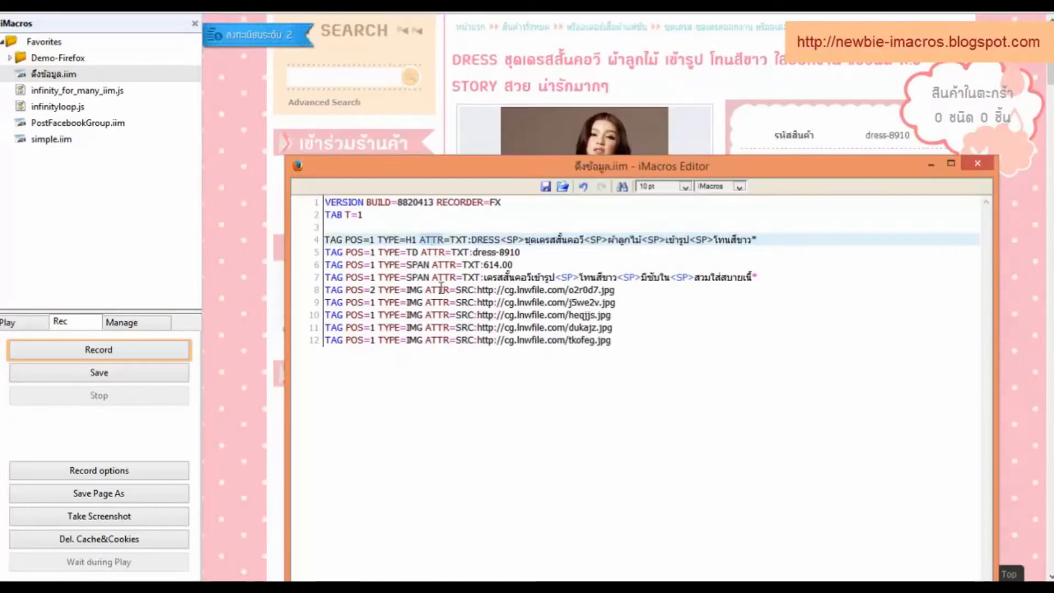
Inspect the product title with Firebug to find its h1 headerText element and begin the CLASS attribute
{"action": "right_click", "coordinate": [548, 60]}
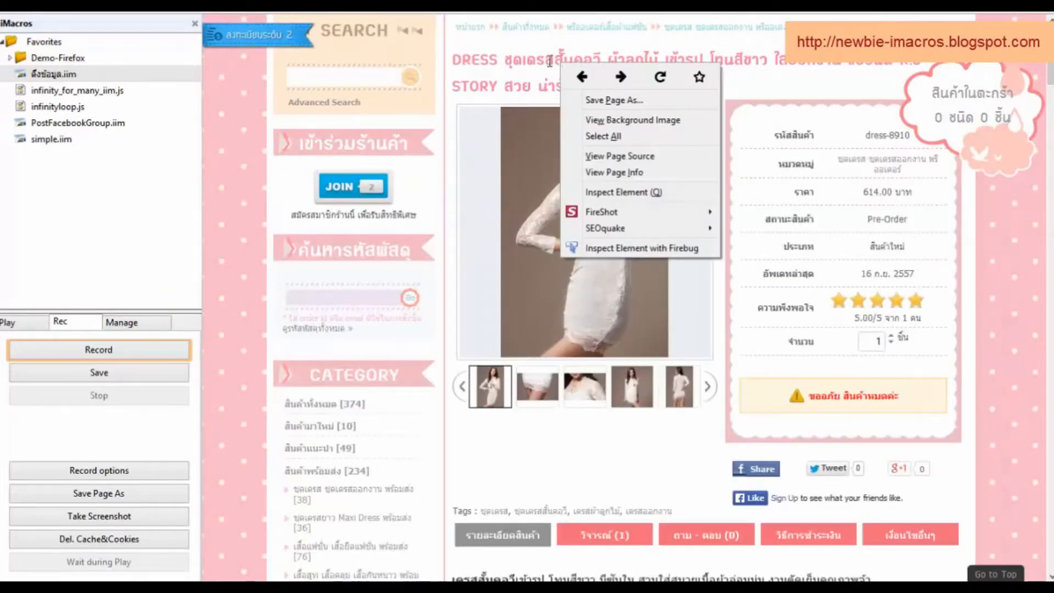
{"action": "mouse_move", "coordinate": [628, 248]}
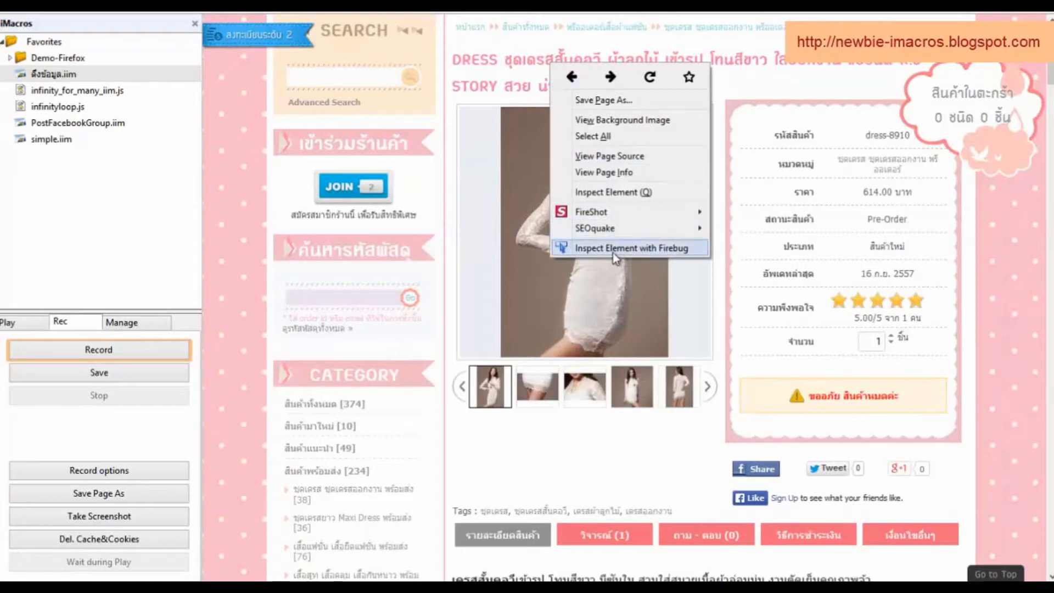
{"action": "left_click", "coordinate": [630, 247]}
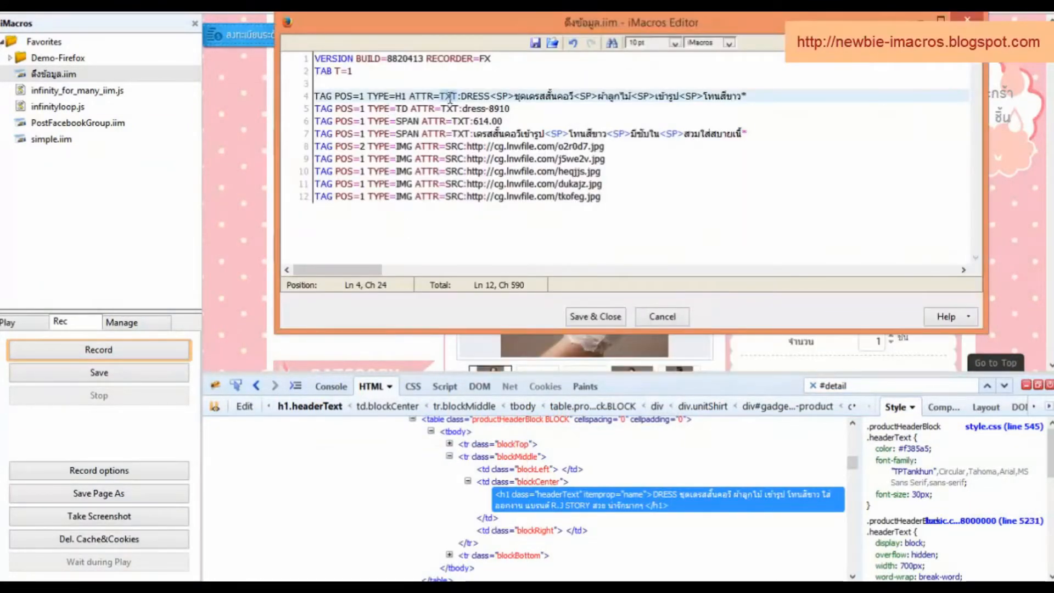
{"action": "type", "text": "CL"}
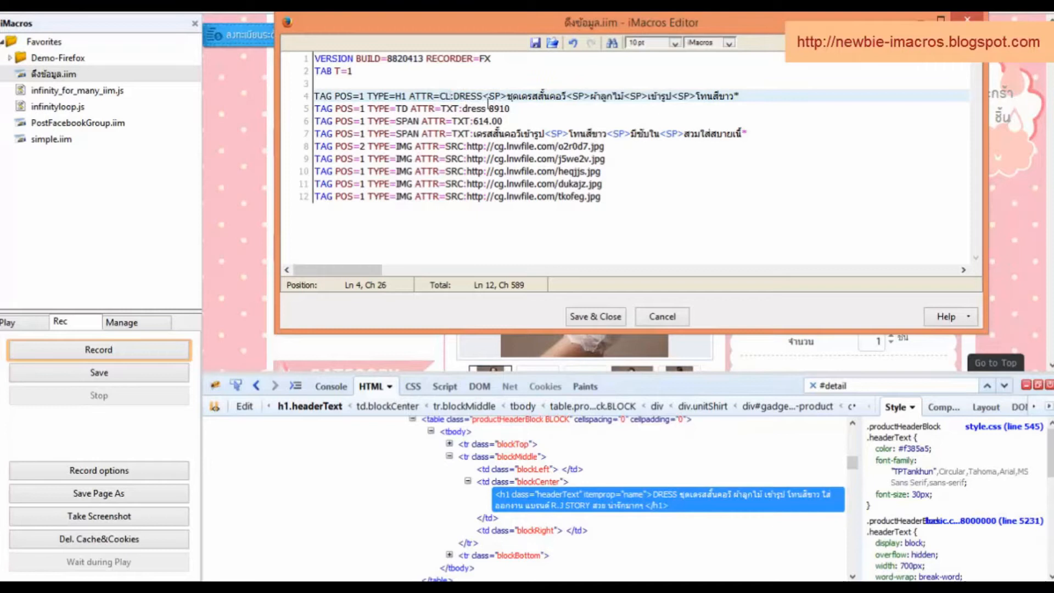
{"action": "type", "text": "ASS"}
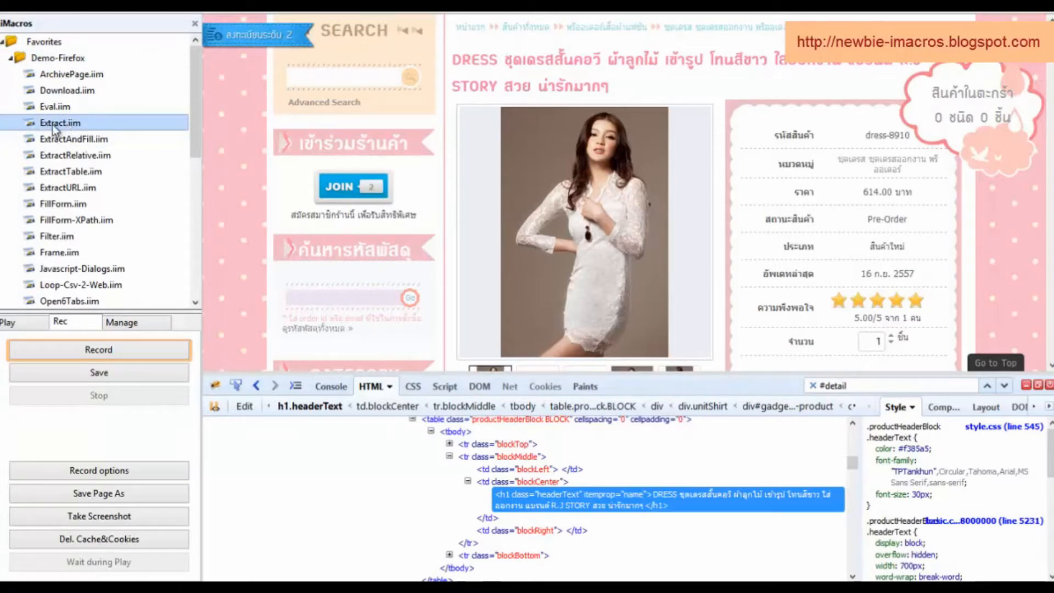
Inspect the breadcrumb link element holding the product URL in Firebug's HTML panel
{"action": "double_click", "coordinate": [60, 121]}
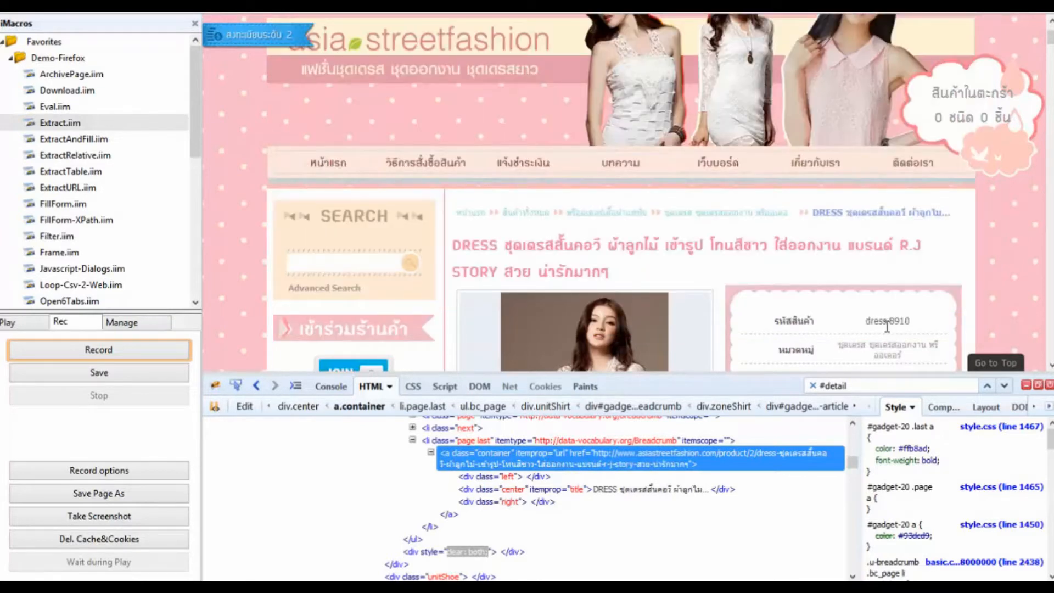
Inspect the product code and set line 5 to ATTR=CLASS:bodyTD with EXTRACT=TXT
{"action": "right_click", "coordinate": [886, 326]}
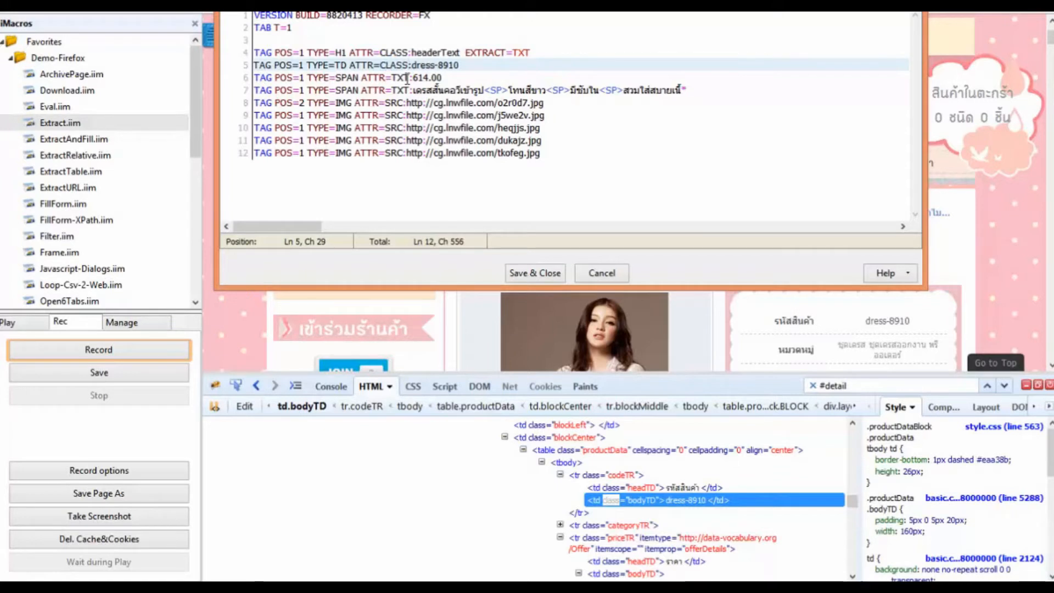
{"action": "left_click", "coordinate": [415, 65]}
{"action": "type", "text": "bodyTD"}
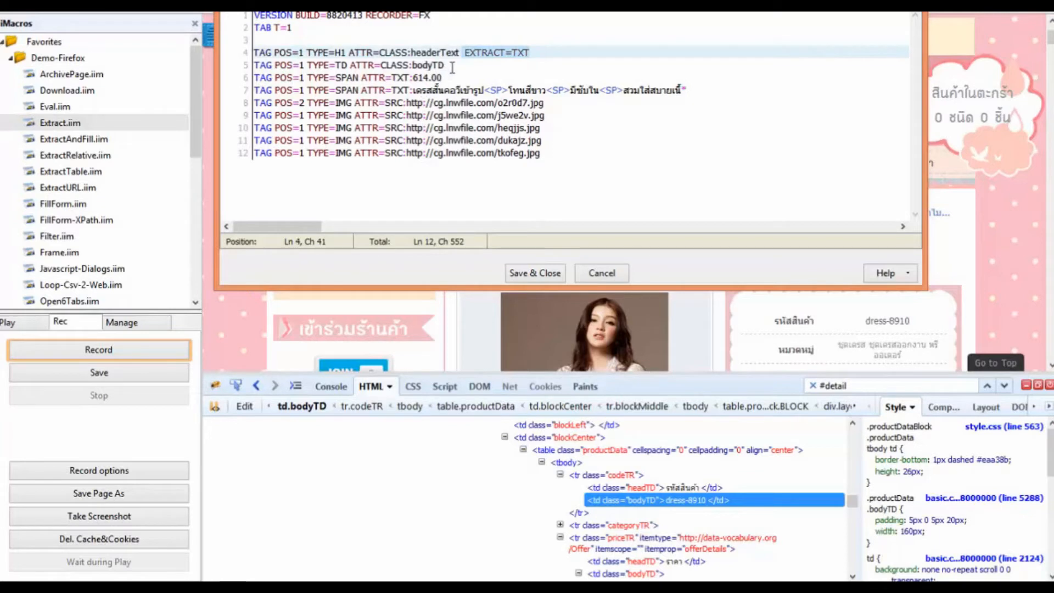
{"action": "type", "text": "EXTRACT=TXT"}
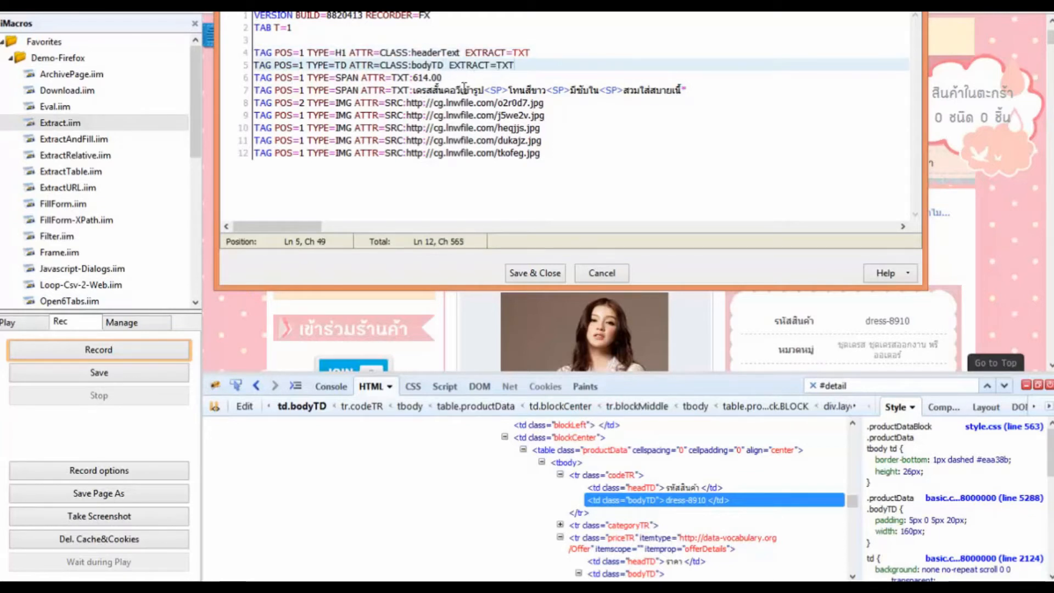
{"action": "mouse_move", "coordinate": [1008, 222]}
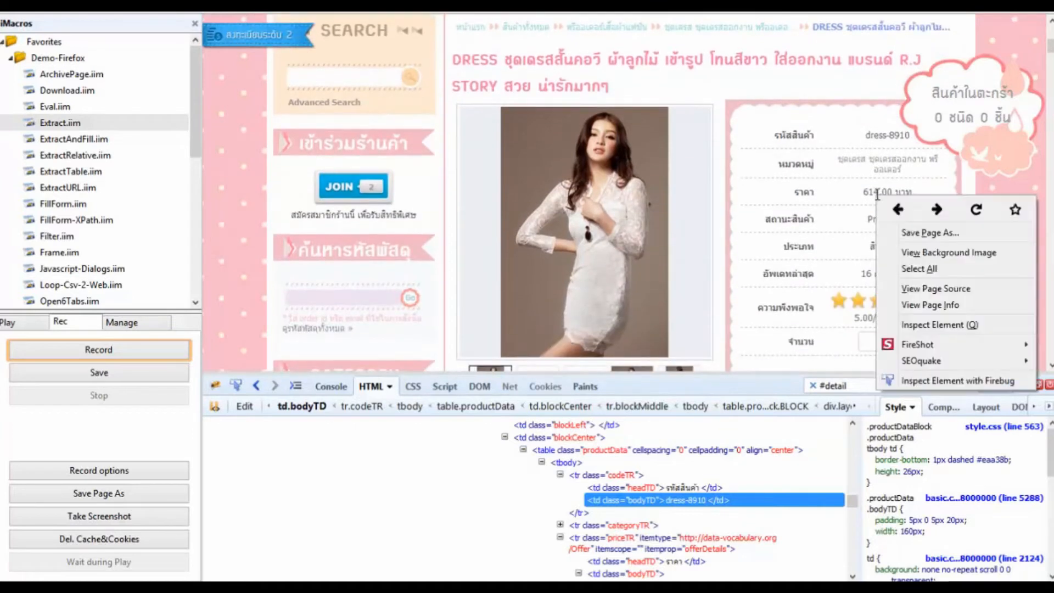
{"action": "mouse_move", "coordinate": [947, 381]}
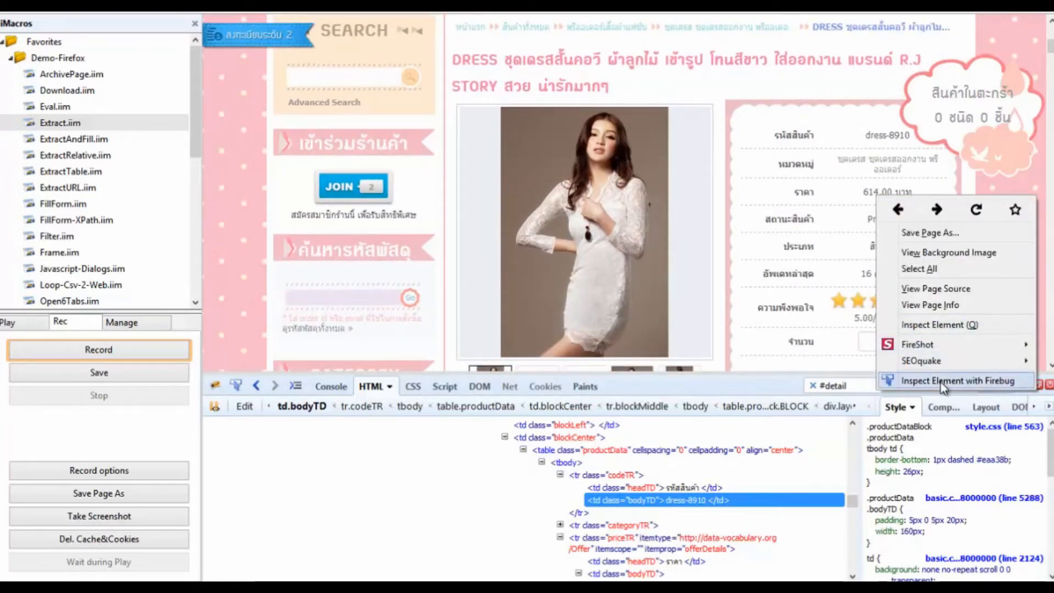
Inspect the price and set line 6 to ATTR=itemprop:price with EXTRACT=TXT
{"action": "left_click", "coordinate": [955, 381]}
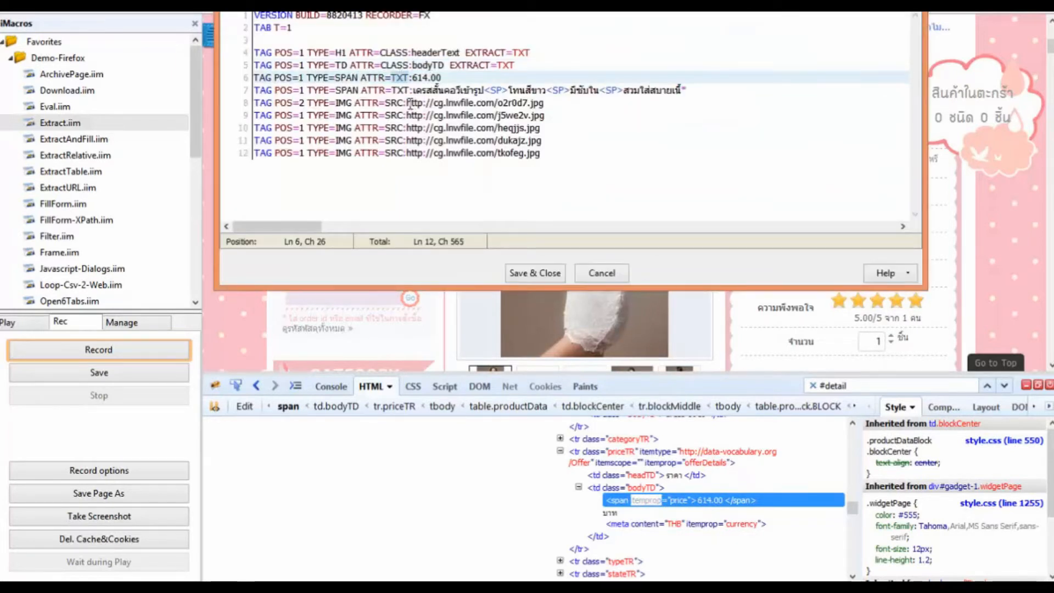
{"action": "type", "text": "itemprop"}
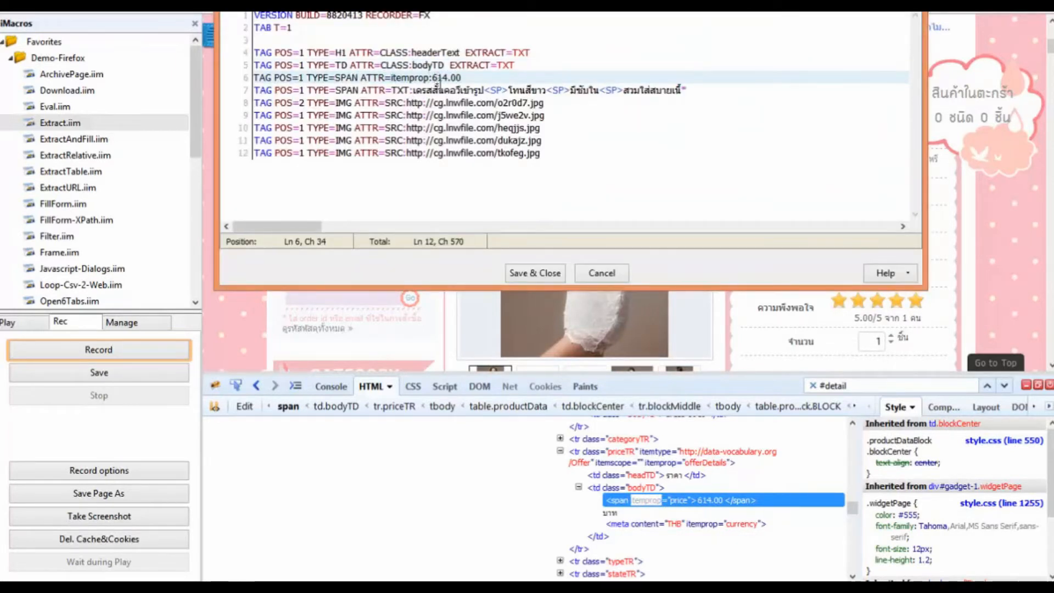
{"action": "left_click", "coordinate": [600, 272]}
{"action": "type", "text": "price"}
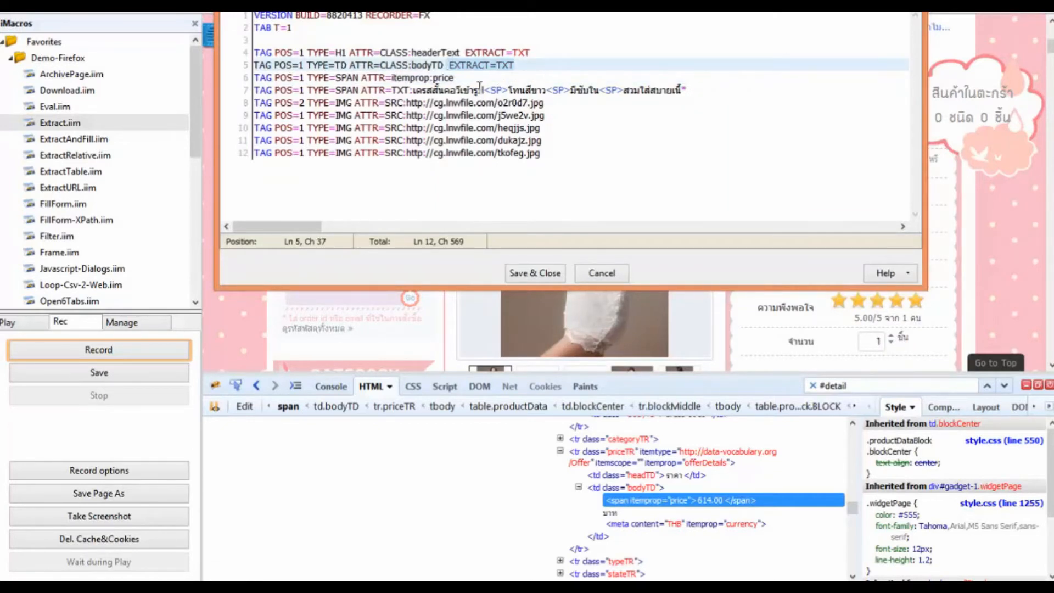
{"action": "type", "text": "EXTRACT=TXT"}
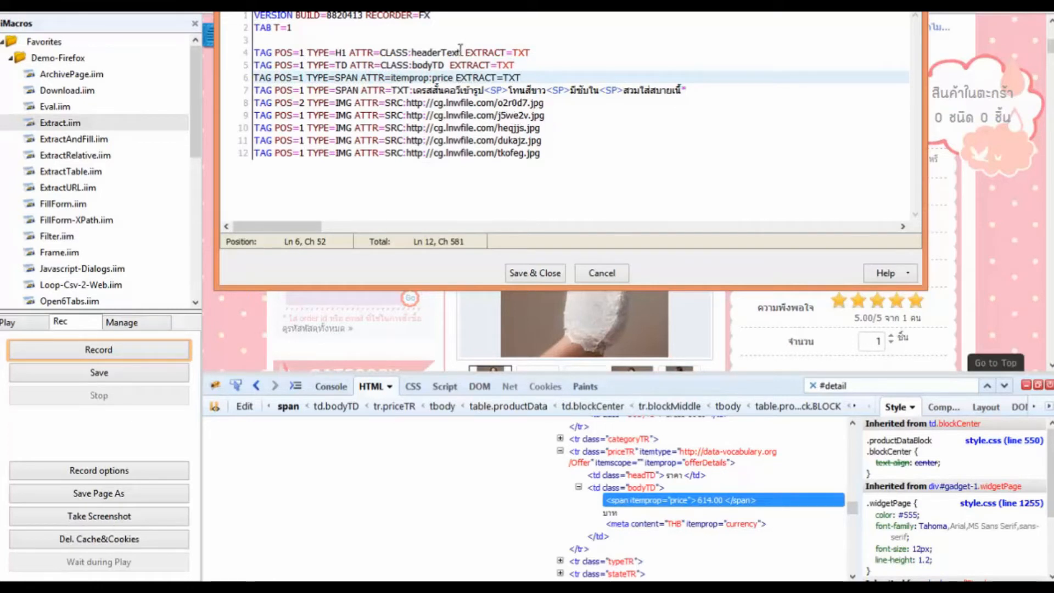
Remove the extra spaces before EXTRACT on the title and product-code lines
{"action": "left_click", "coordinate": [437, 64]}
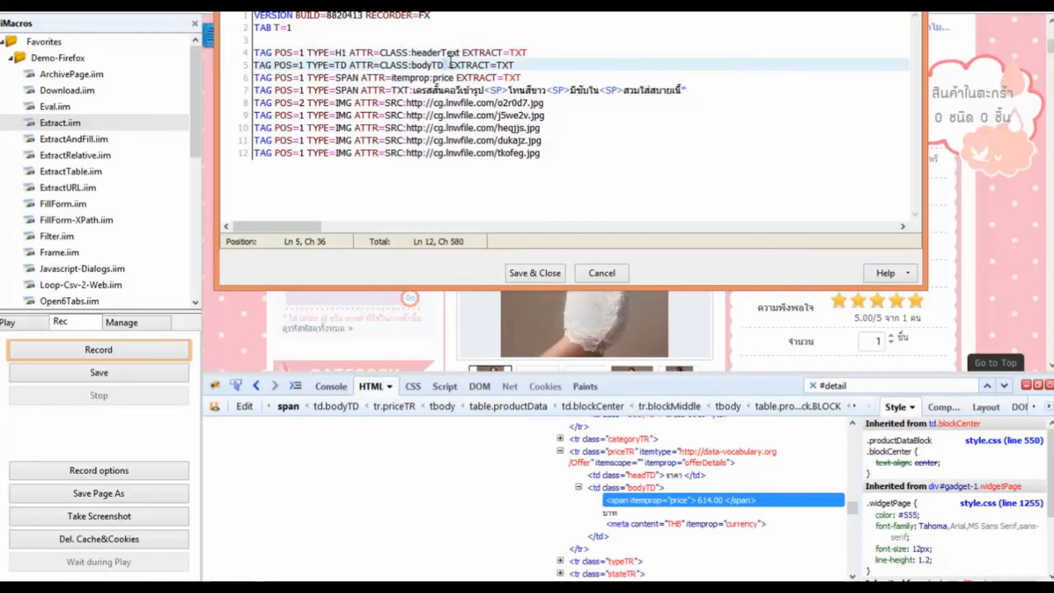
{"action": "left_click", "coordinate": [564, 128]}
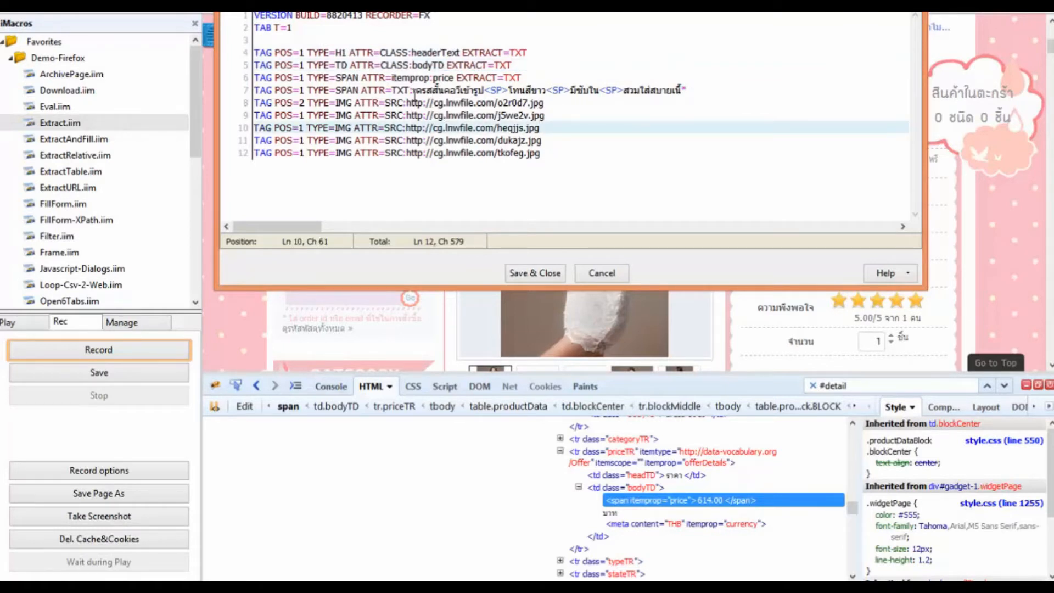
{"action": "left_click", "coordinate": [600, 273]}
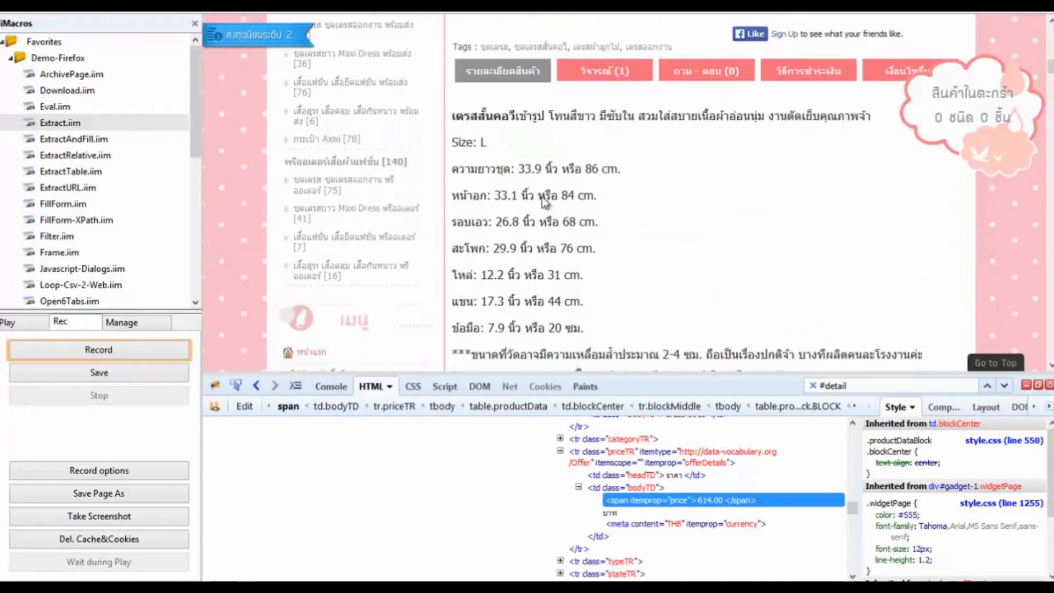
Inspect the description, copy its div id detail and set line 7 to ATTR=ID:detail
{"action": "right_click", "coordinate": [545, 202]}
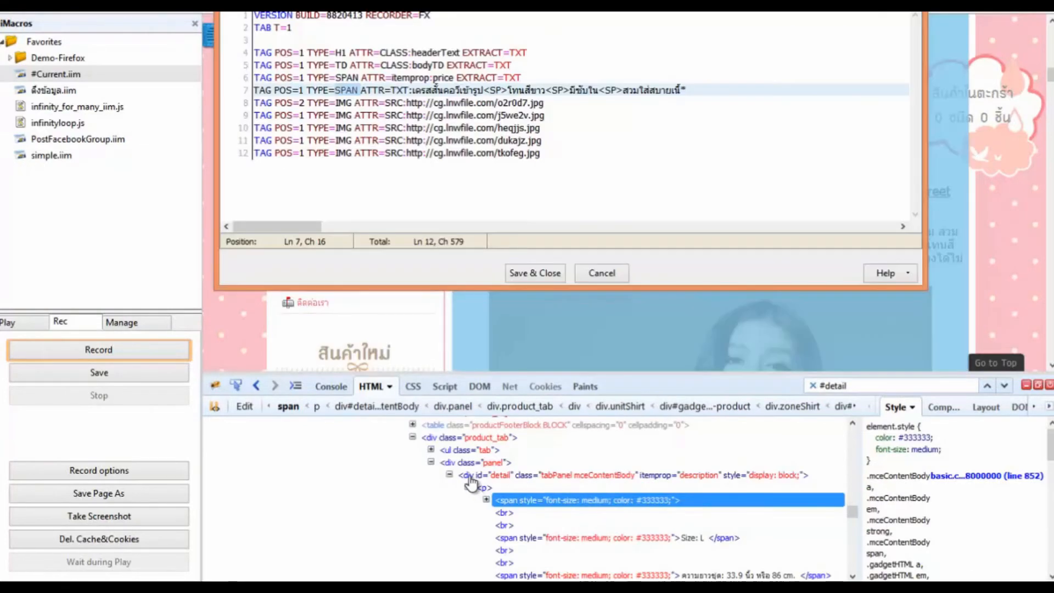
{"action": "left_click", "coordinate": [600, 273]}
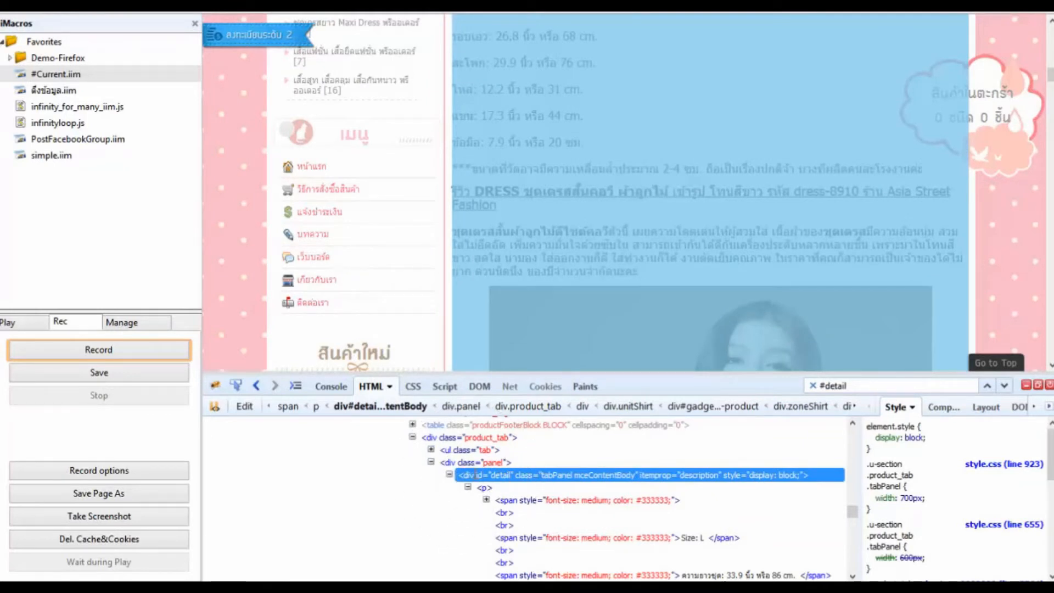
{"action": "double_click", "coordinate": [501, 476]}
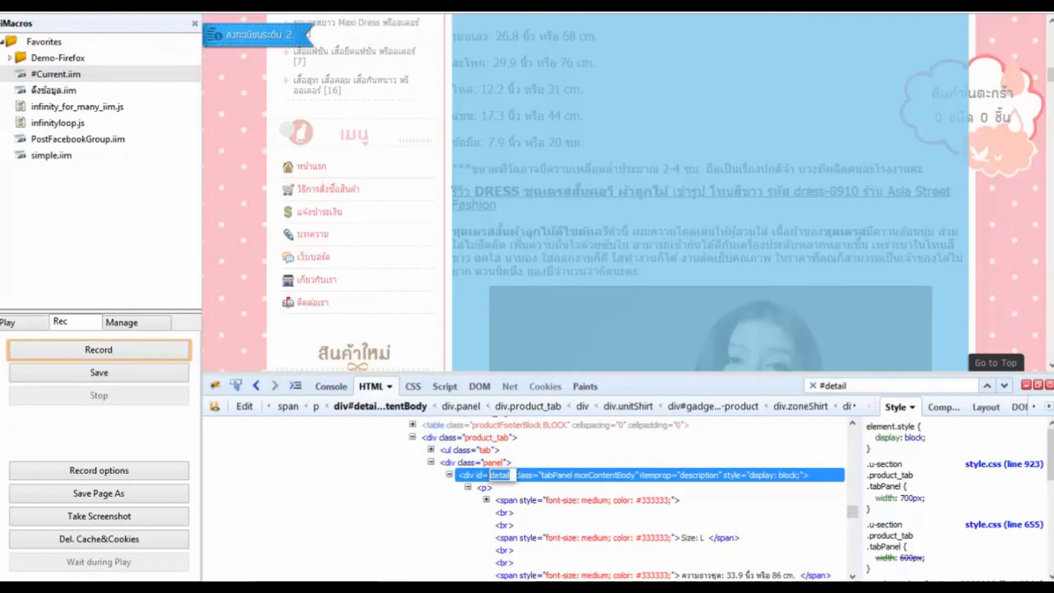
{"action": "scroll", "scroll_direction": "up", "scroll_amount": 3}
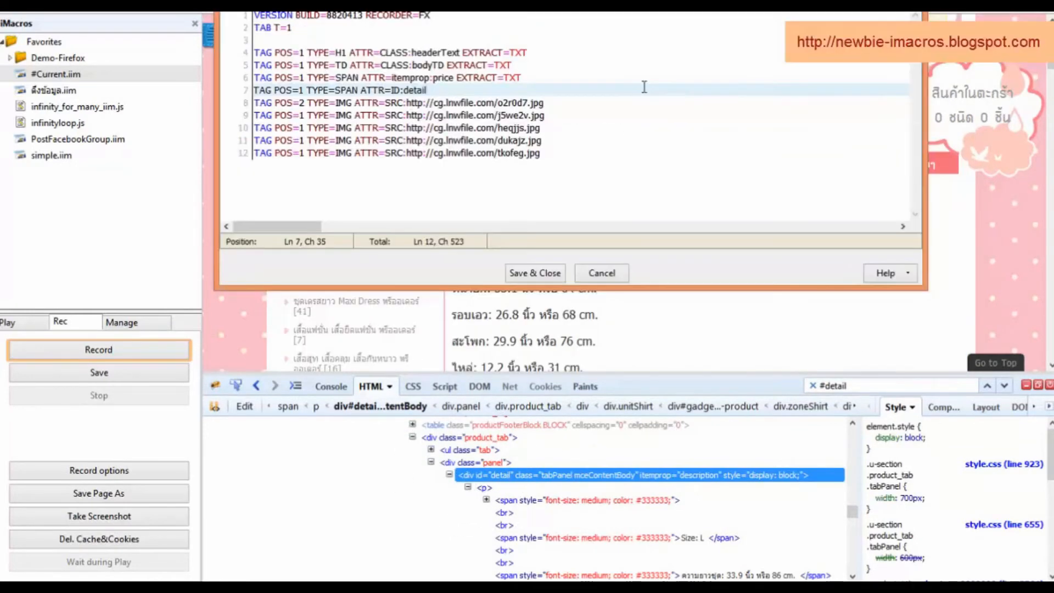
Add EXTRACT=TXT to the description line and comment out the TAG IMG lines 8–12 with apostrophes
{"action": "left_click", "coordinate": [538, 77]}
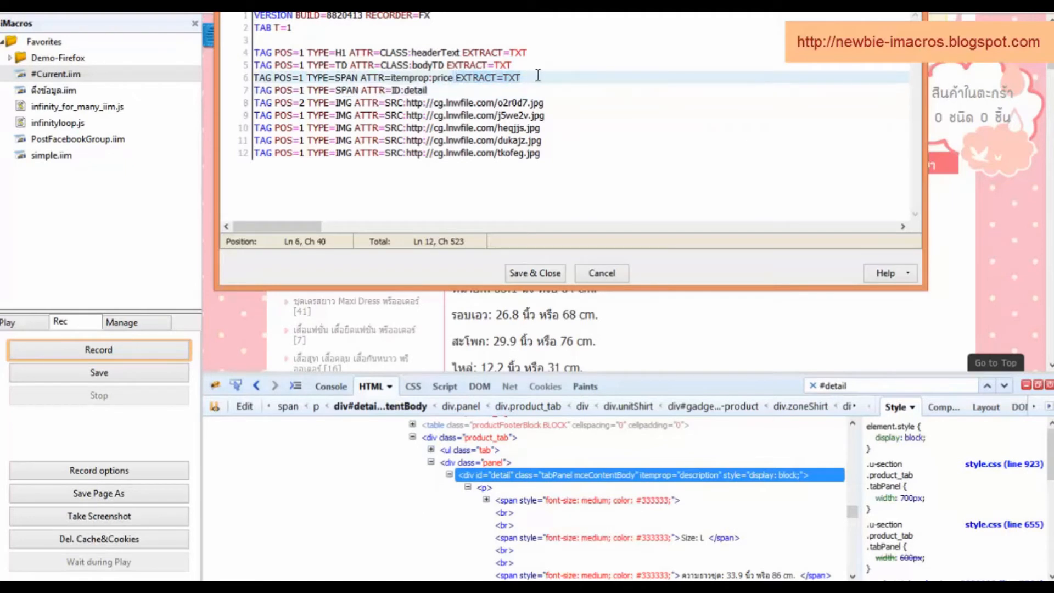
{"action": "type", "text": "EXTRACT=TXT"}
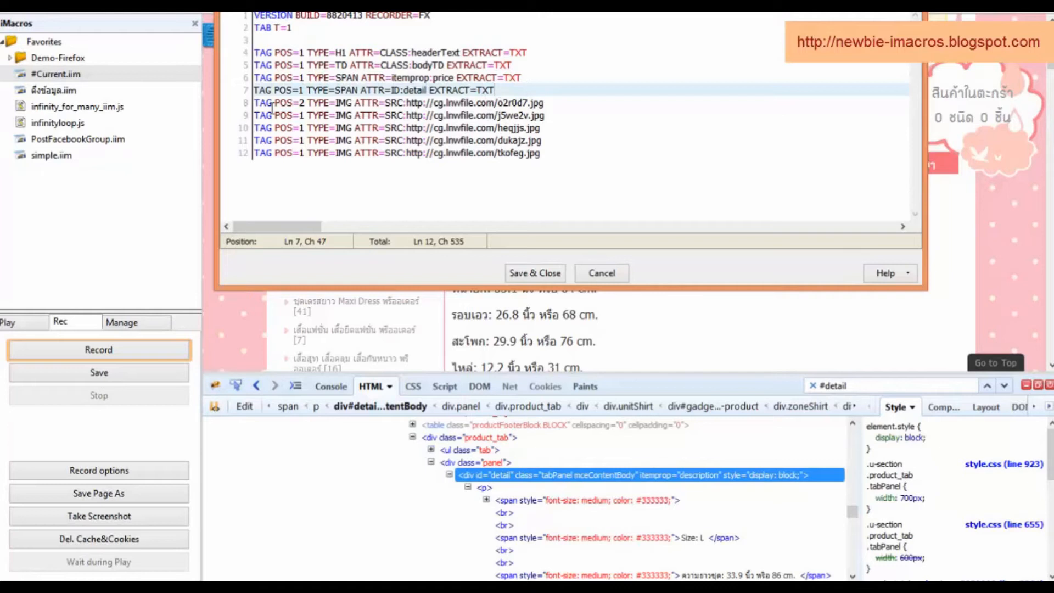
{"action": "left_click", "coordinate": [259, 102]}
{"action": "type", "text": "'"}
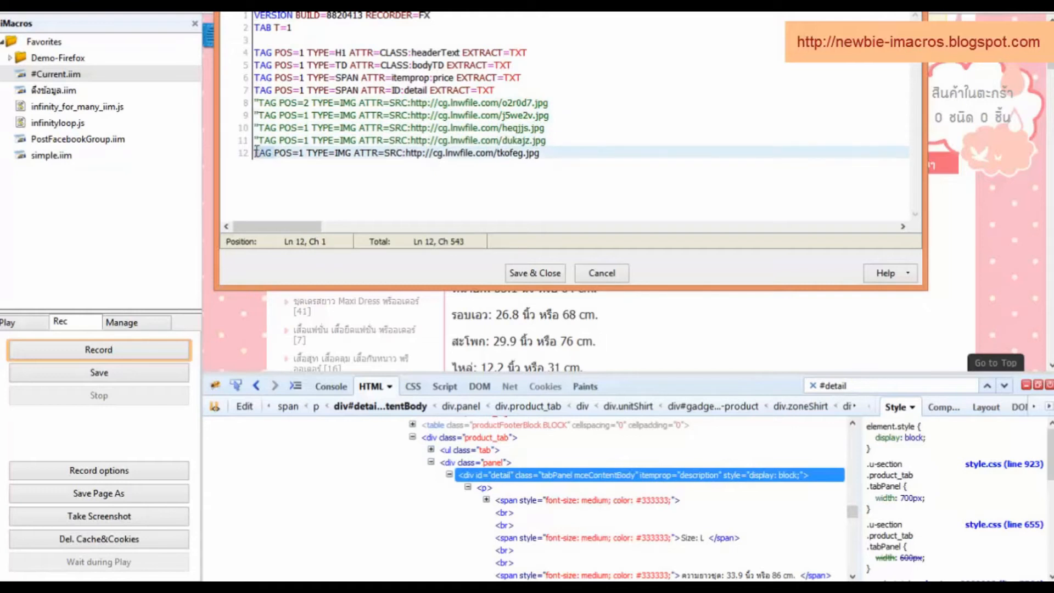
{"action": "left_click", "coordinate": [396, 76]}
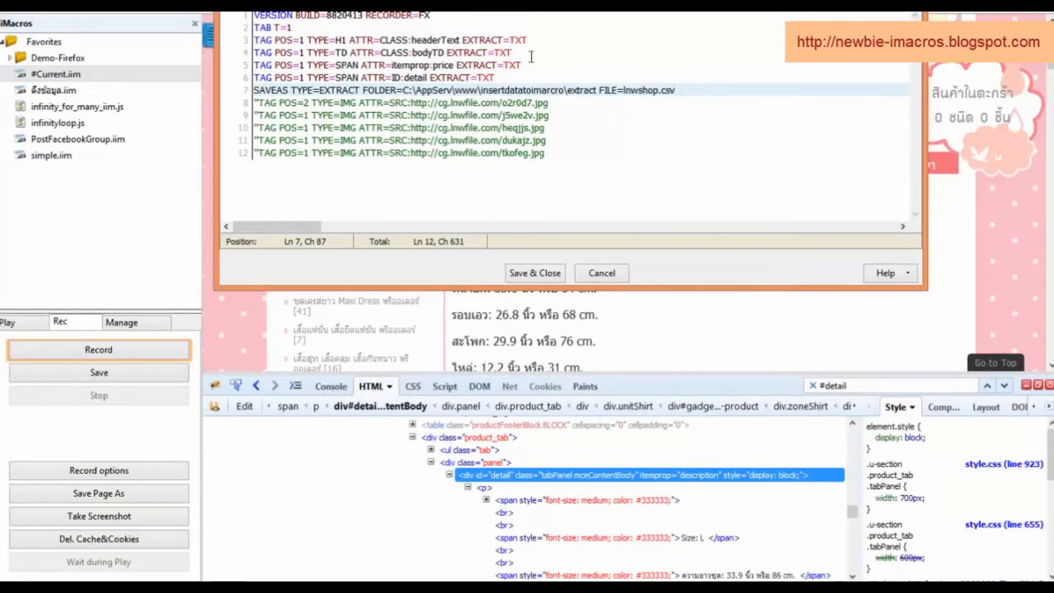
Change the SAVEAS output file from lnwshop.csv to shop.csv and save the macro
{"action": "left_click", "coordinate": [403, 39]}
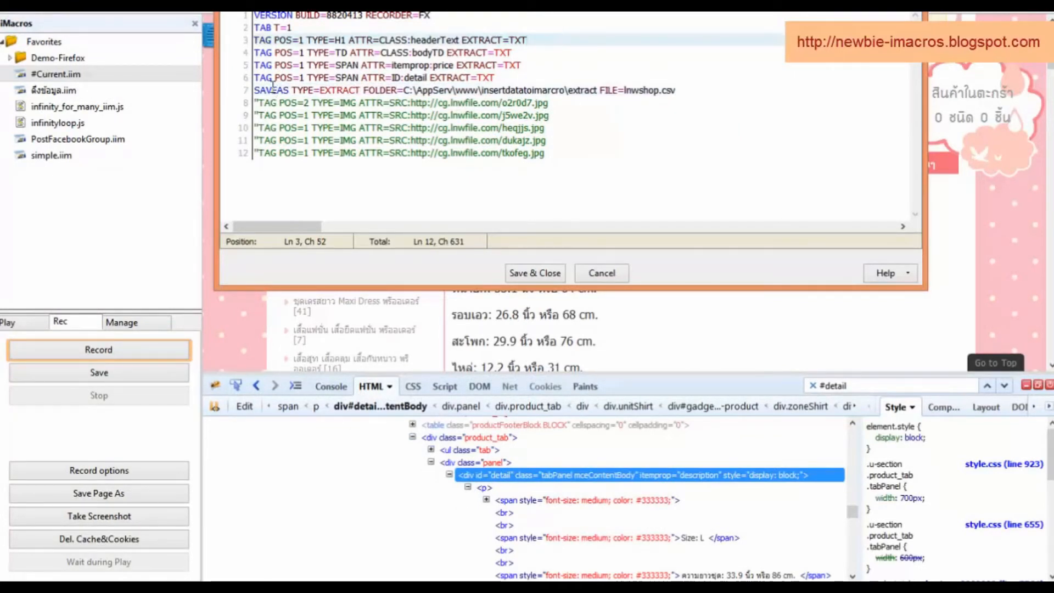
{"action": "left_click", "coordinate": [256, 89]}
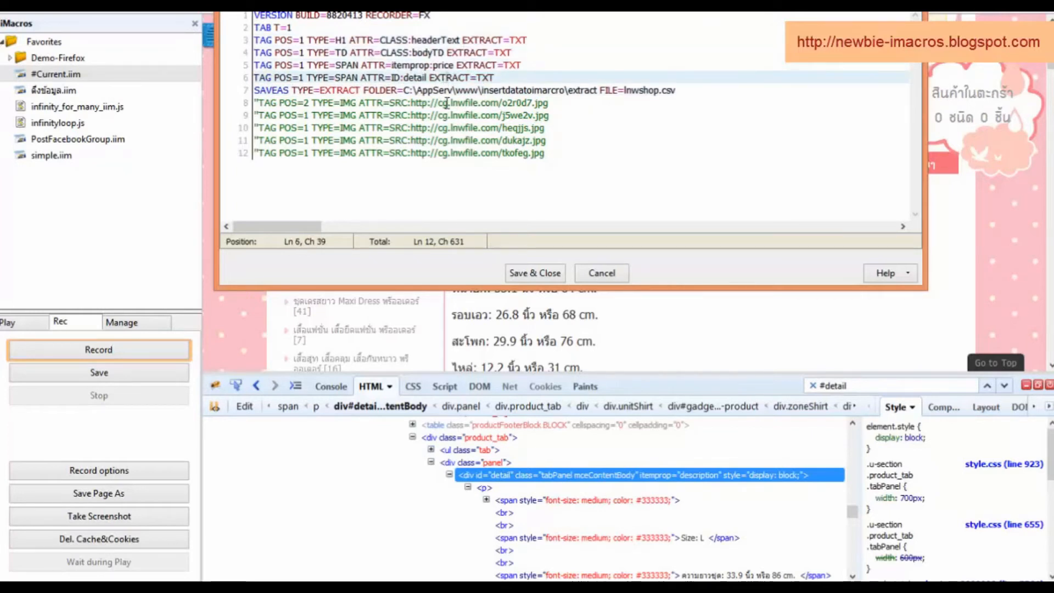
{"action": "left_click", "coordinate": [343, 89]}
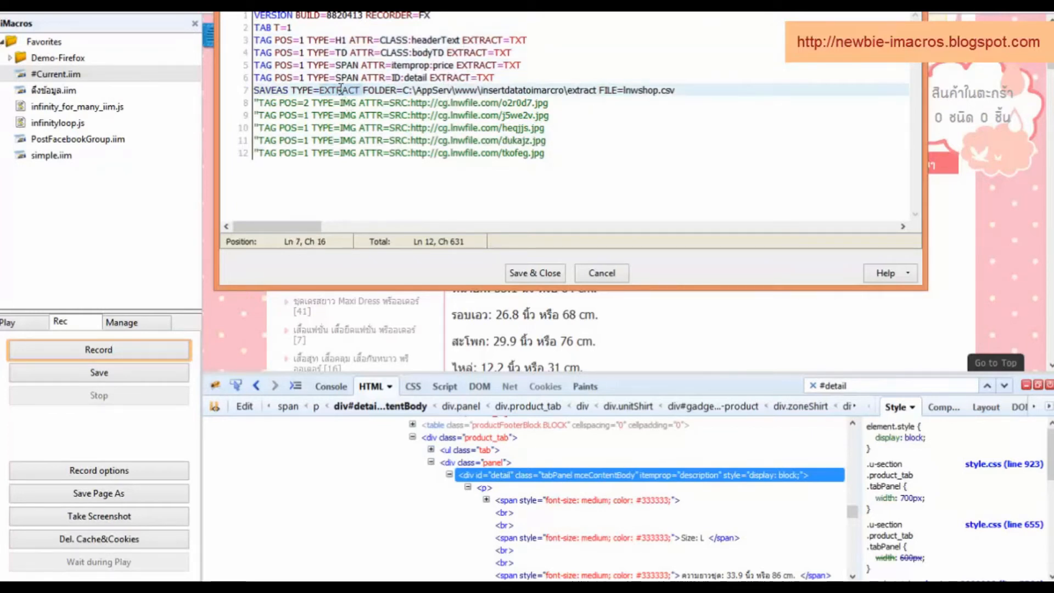
{"action": "left_click", "coordinate": [401, 89]}
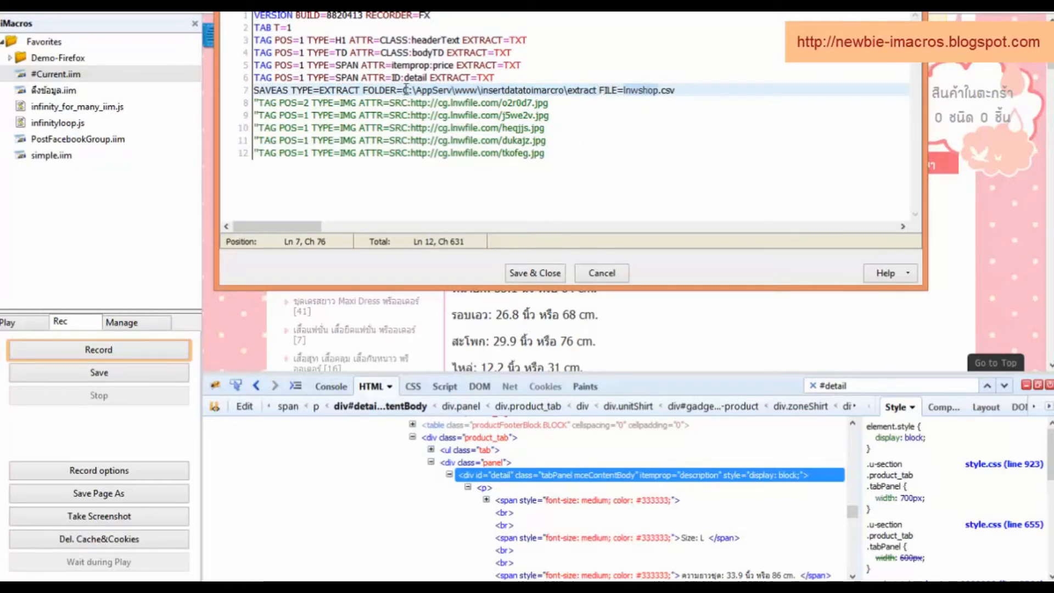
{"action": "left_click", "coordinate": [602, 89]}
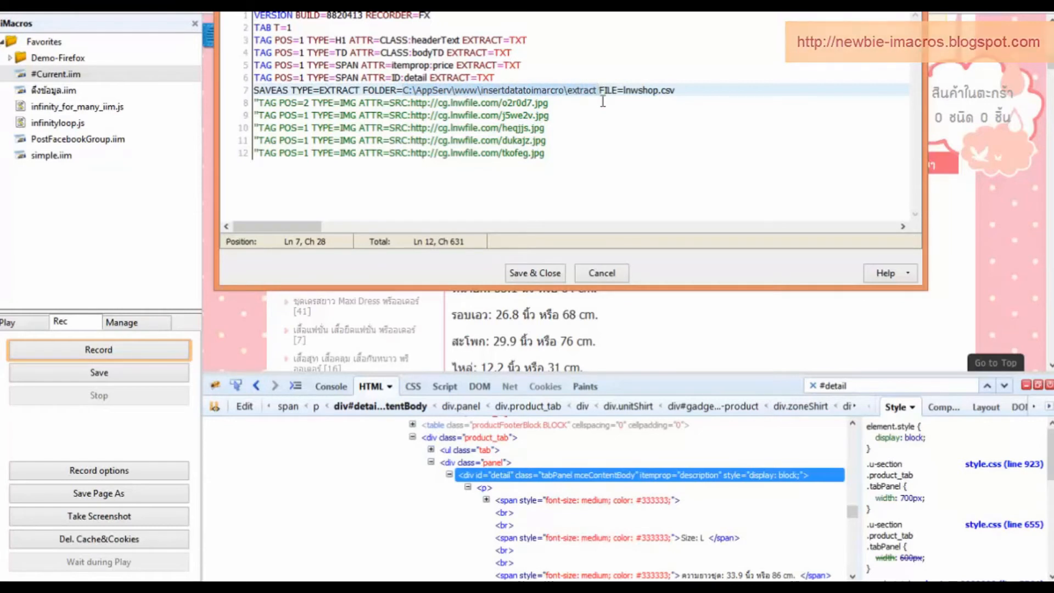
{"action": "mouse_move", "coordinate": [728, 73]}
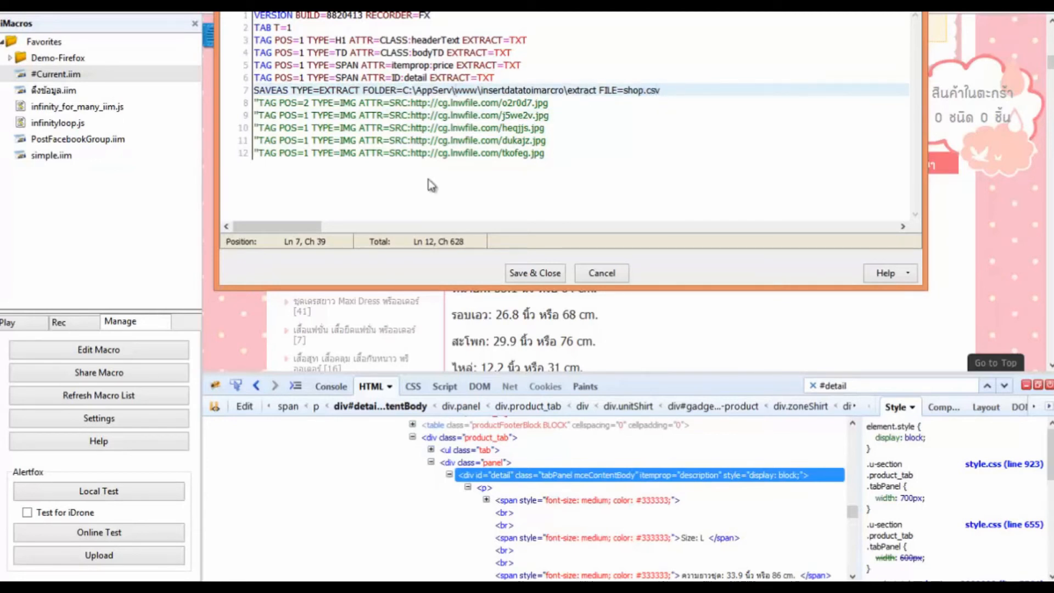
{"action": "left_click", "coordinate": [292, 27]}
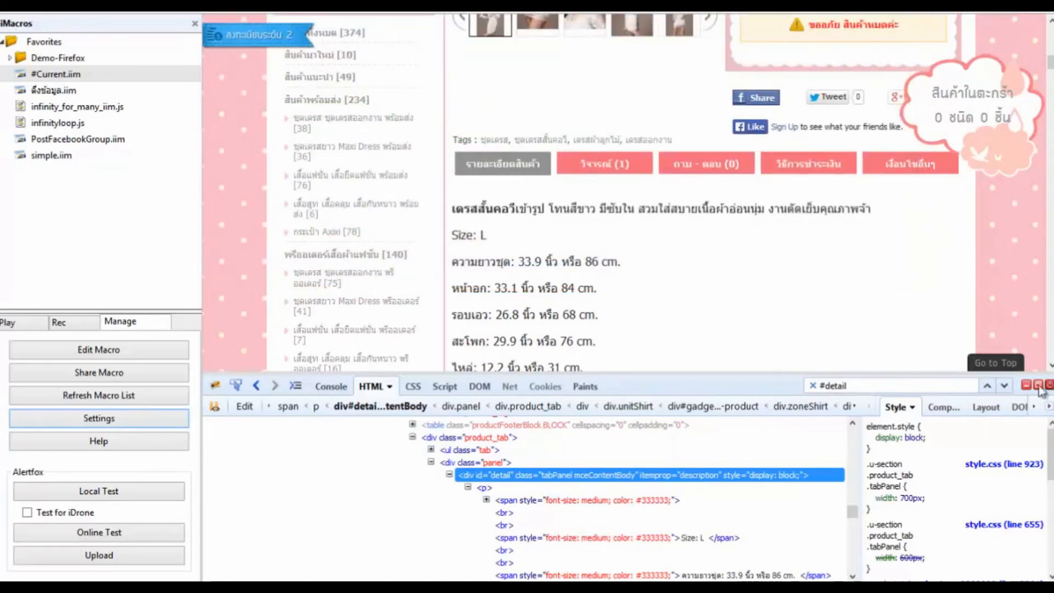
Play the macro, acknowledging the title, price 614.00 and #EANF# description results
{"action": "left_click", "coordinate": [1046, 385]}
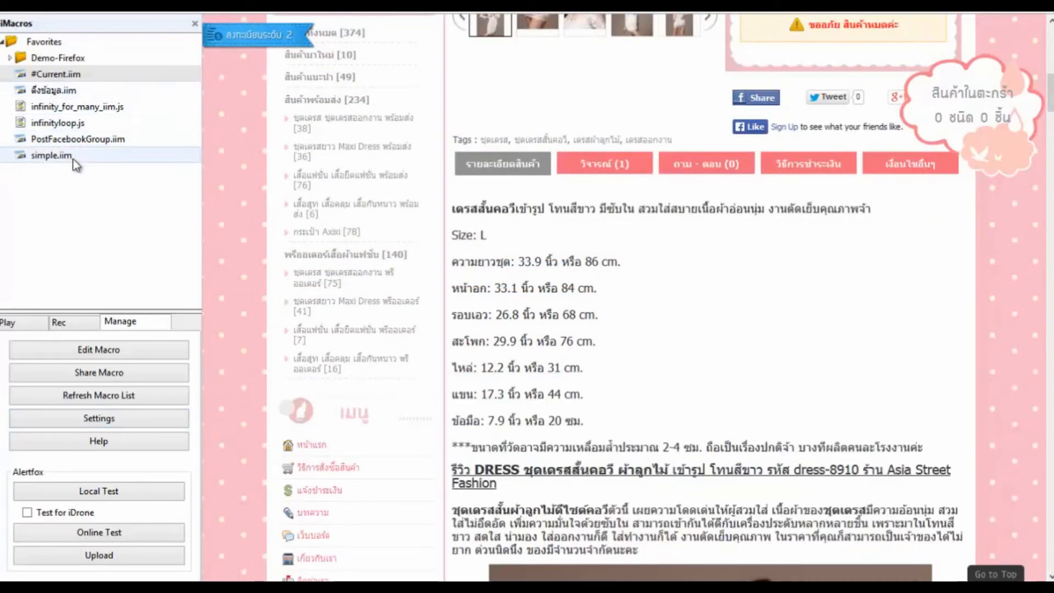
{"action": "left_click", "coordinate": [51, 88]}
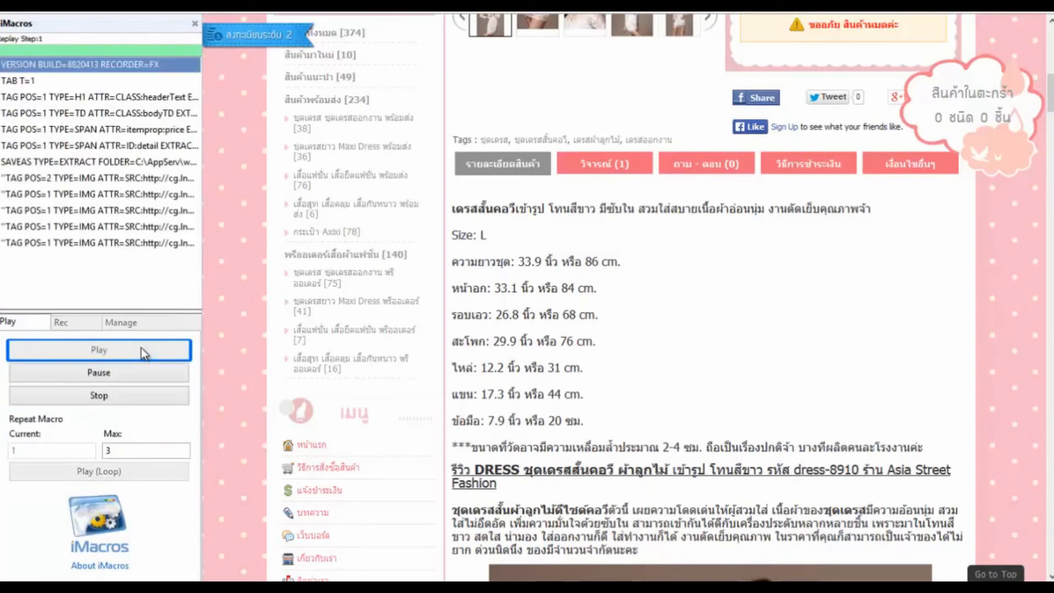
{"action": "left_click", "coordinate": [98, 349]}
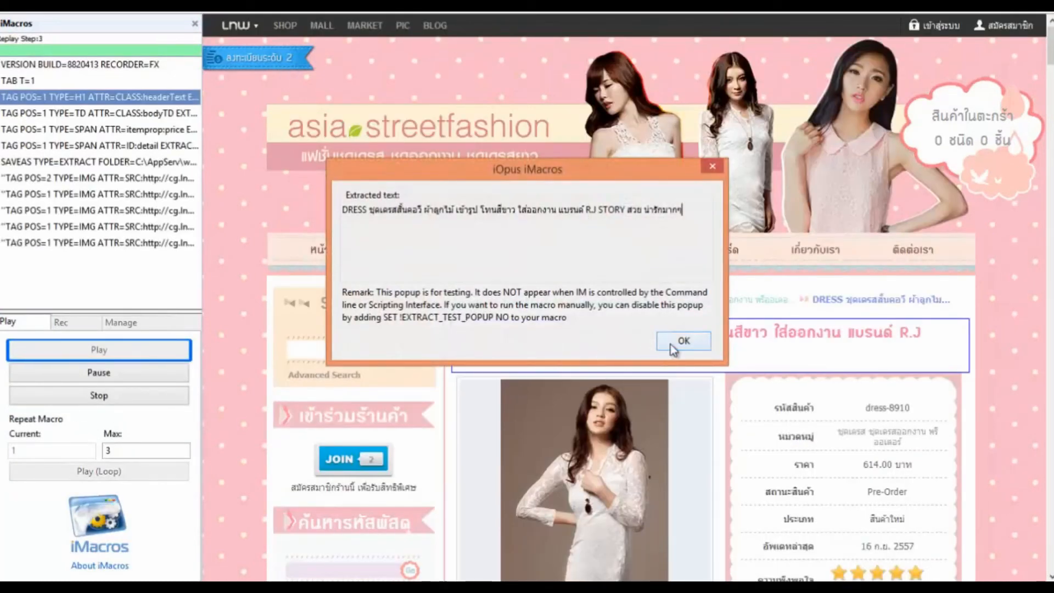
{"action": "left_click", "coordinate": [682, 341]}
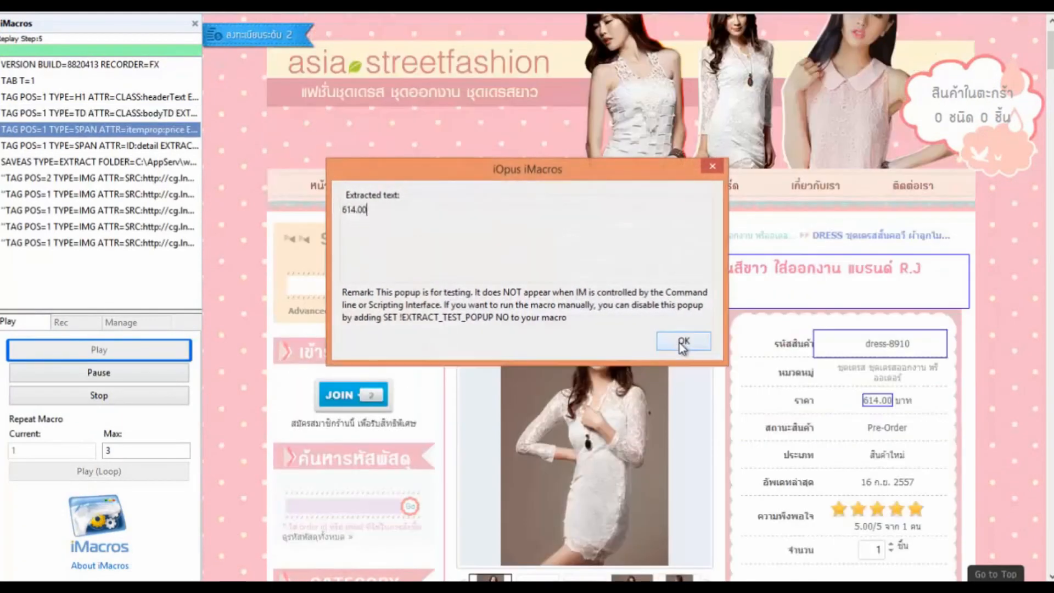
{"action": "left_click", "coordinate": [682, 343]}
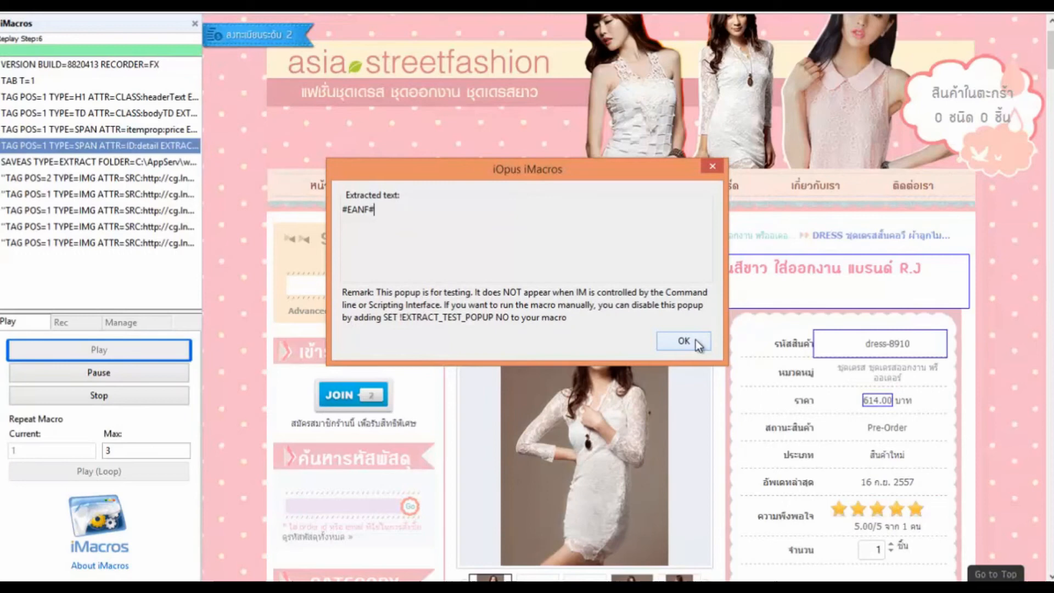
{"action": "left_click", "coordinate": [682, 340]}
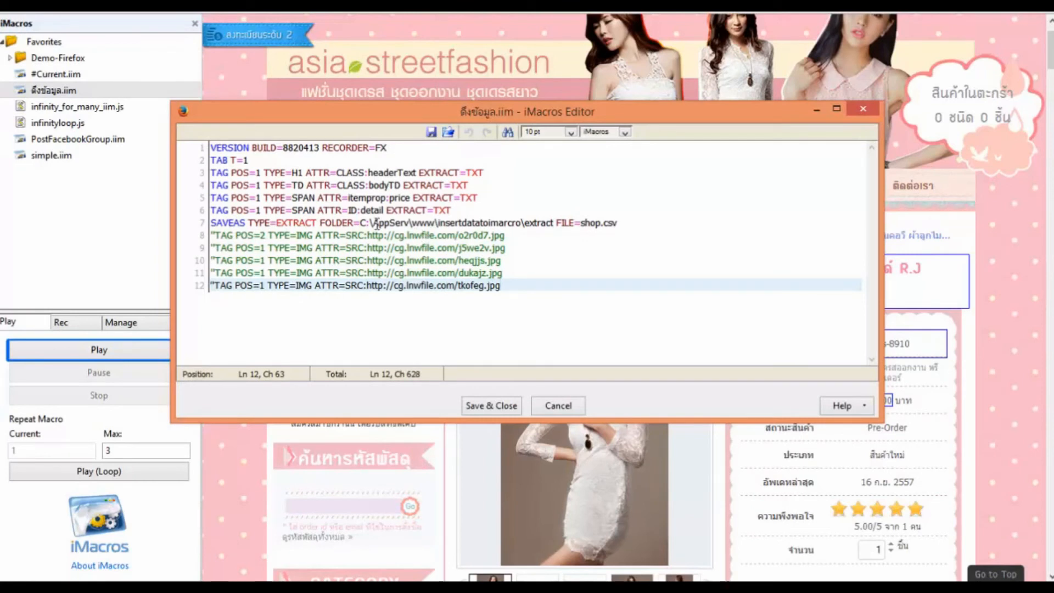
Retarget the description line (ID:detail) from a SPAN to a DIV element
{"action": "left_click", "coordinate": [306, 211]}
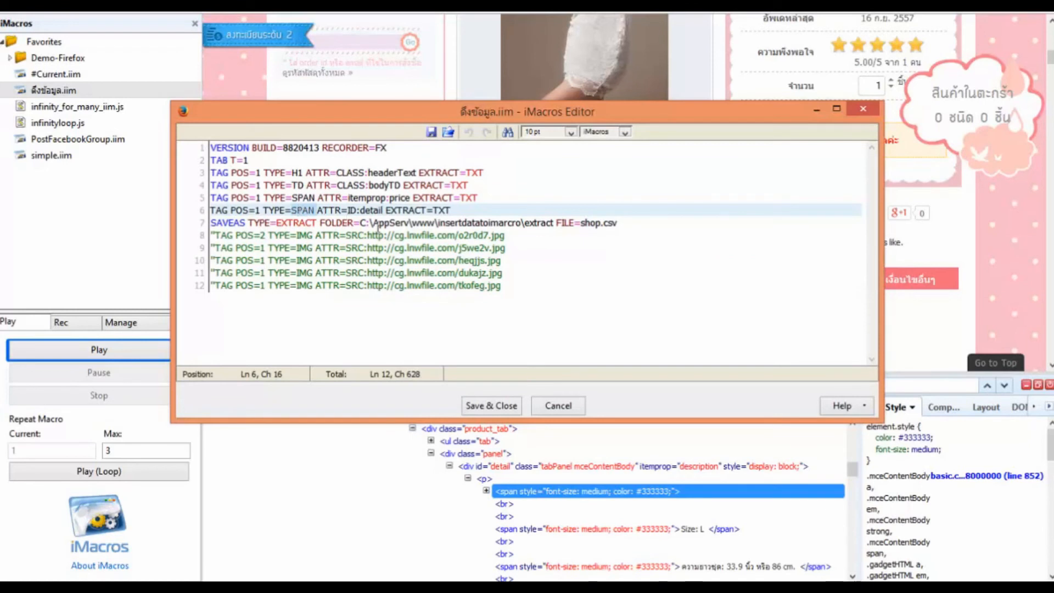
{"action": "type", "text": "DIV"}
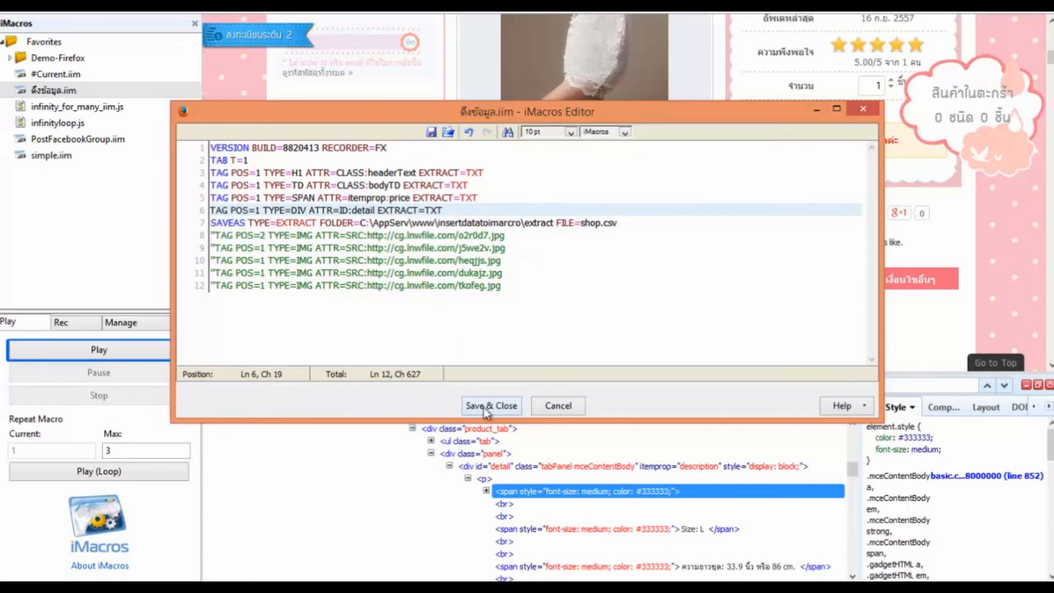
{"action": "mouse_move", "coordinate": [423, 393]}
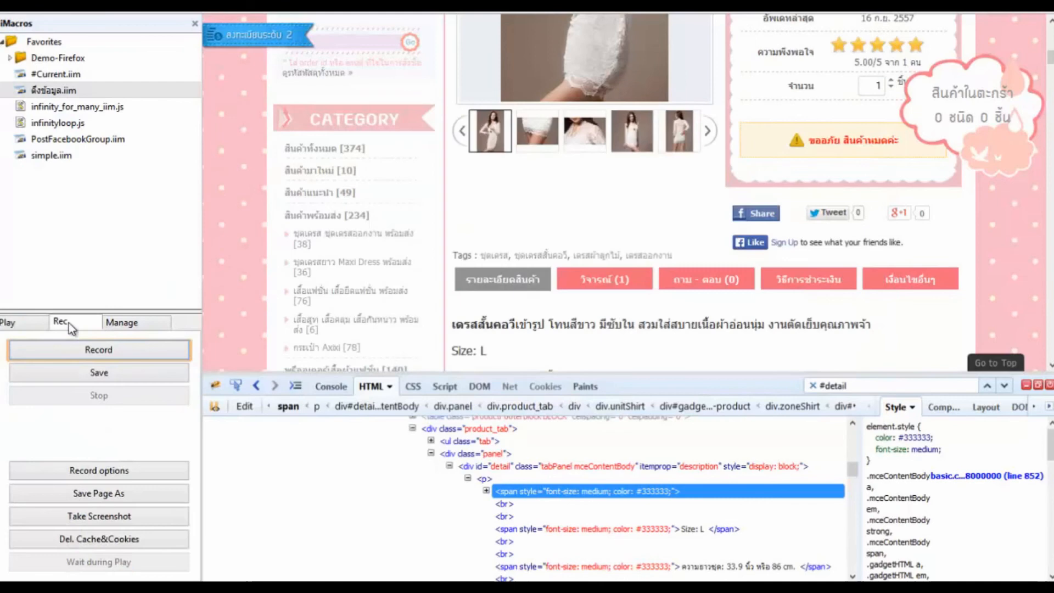
Replay the macro, acknowledging the title, price and now full description results
{"action": "left_click", "coordinate": [21, 322]}
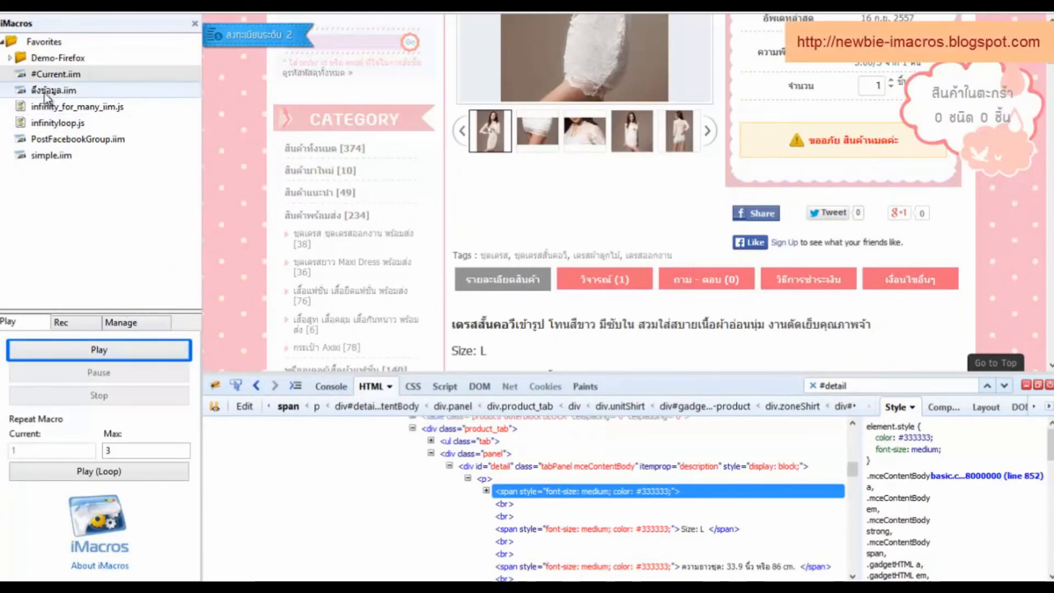
{"action": "left_click", "coordinate": [97, 349]}
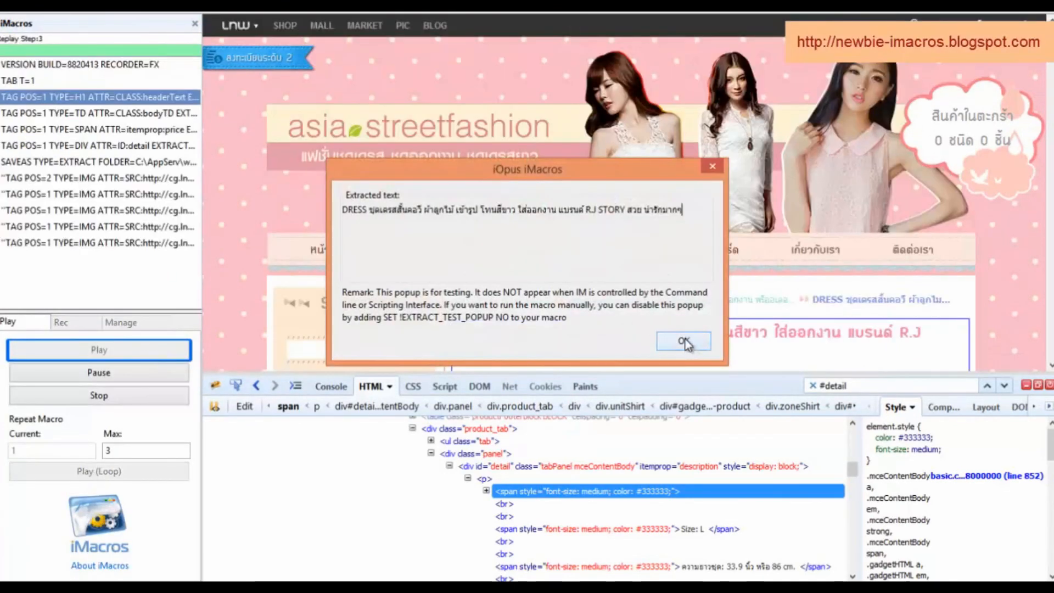
{"action": "left_click", "coordinate": [682, 341]}
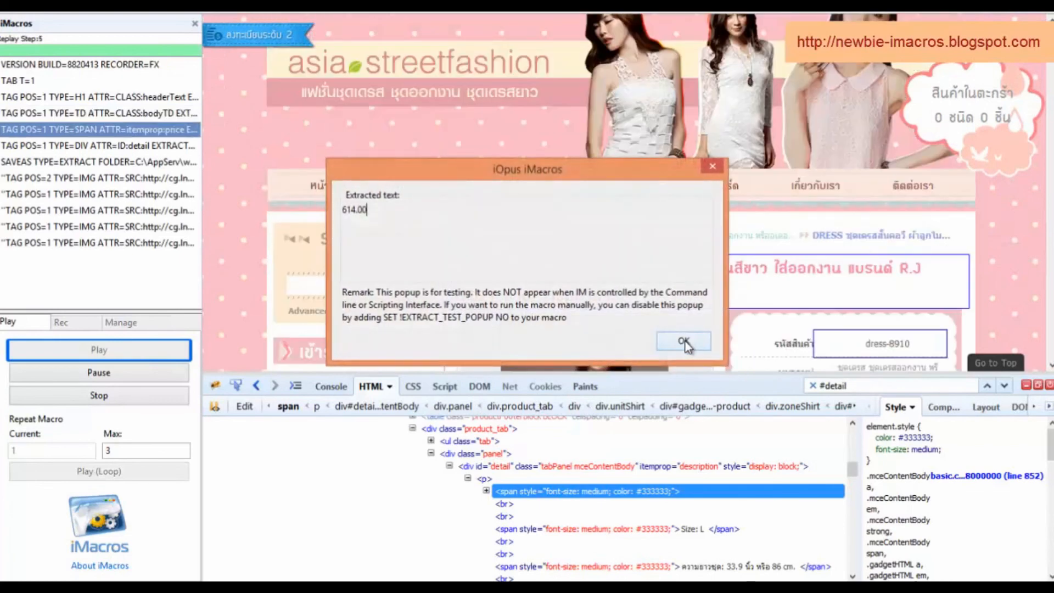
{"action": "left_click", "coordinate": [682, 340]}
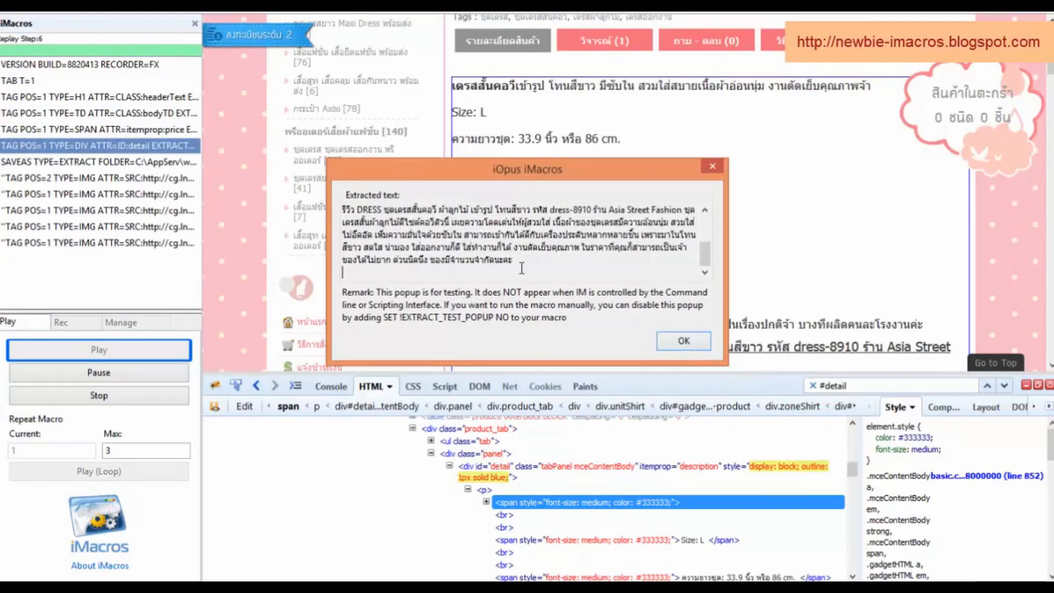
{"action": "left_click", "coordinate": [682, 340]}
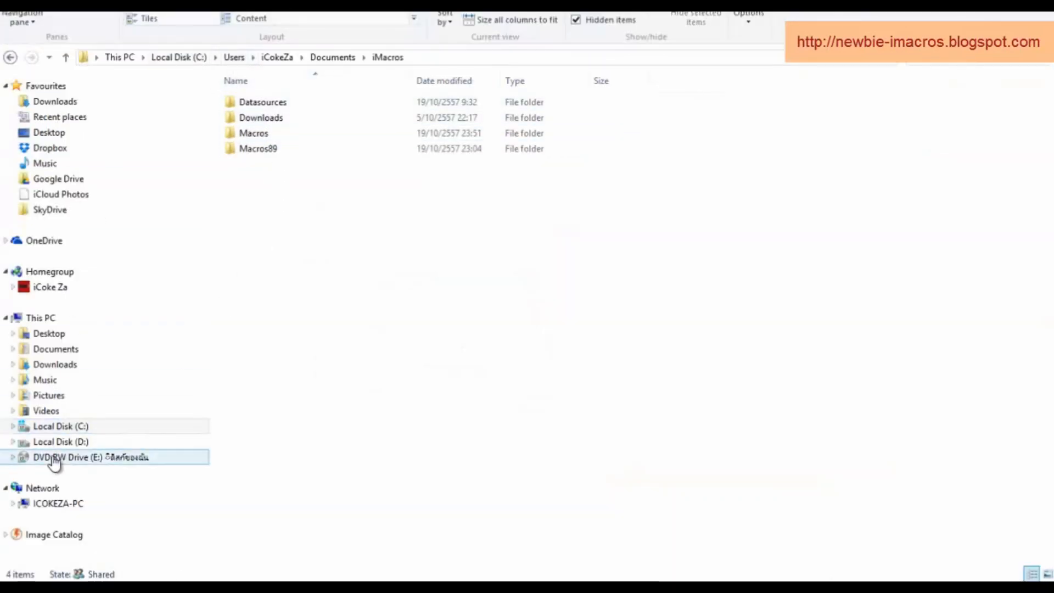
Browse from Local Disk (C:) to the extracted CSV and view it in Notepad++
{"action": "left_click", "coordinate": [61, 426]}
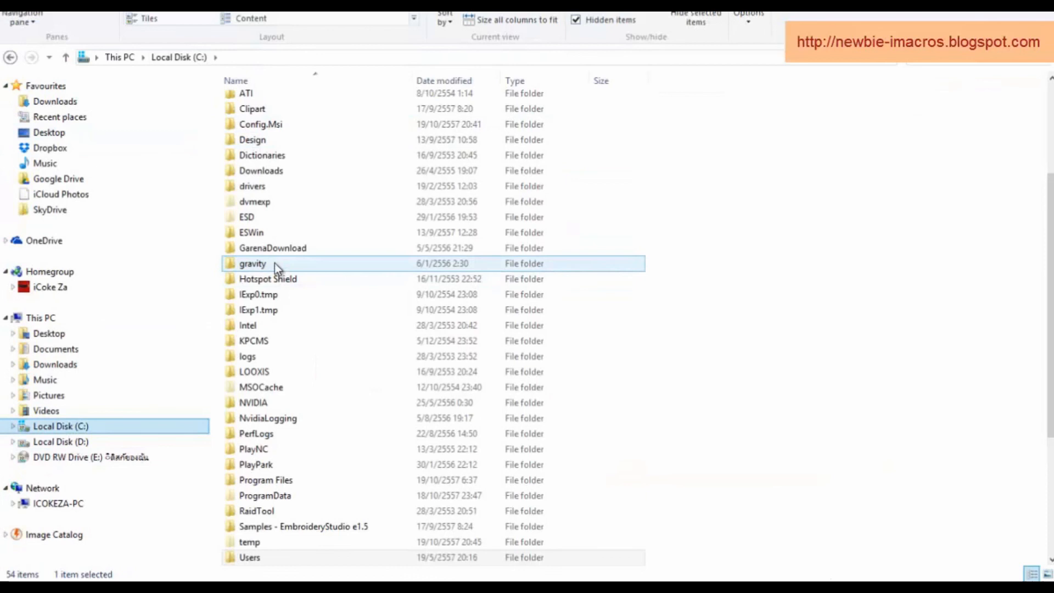
{"action": "right_click", "coordinate": [256, 164]}
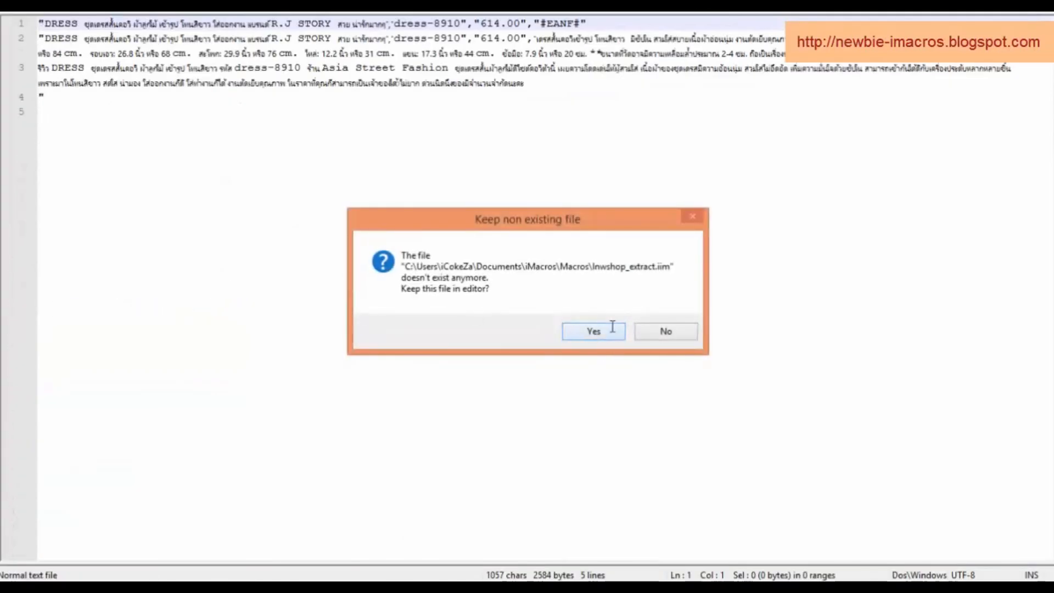
{"action": "left_click", "coordinate": [591, 330]}
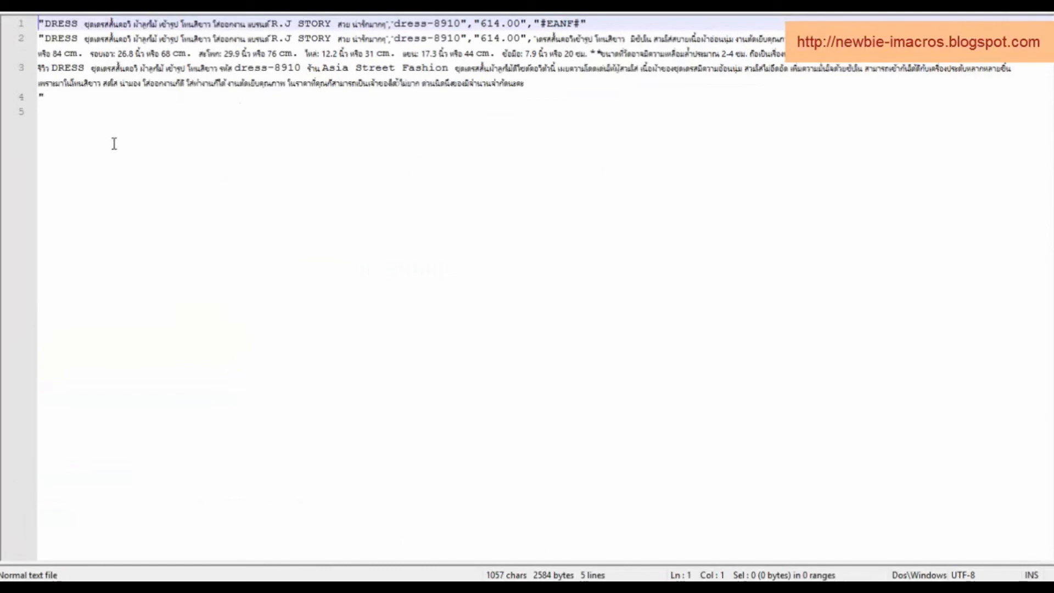
{"action": "mouse_move", "coordinate": [493, 70]}
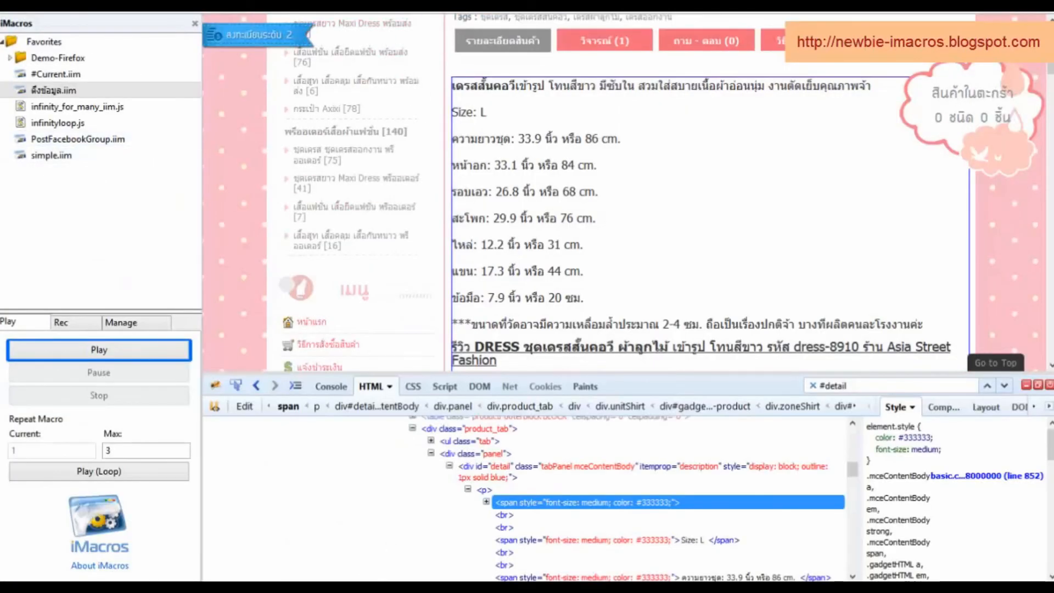
Play the macro again to rewrite shop.csv, acknowledging the title and price results
{"action": "left_click", "coordinate": [98, 349]}
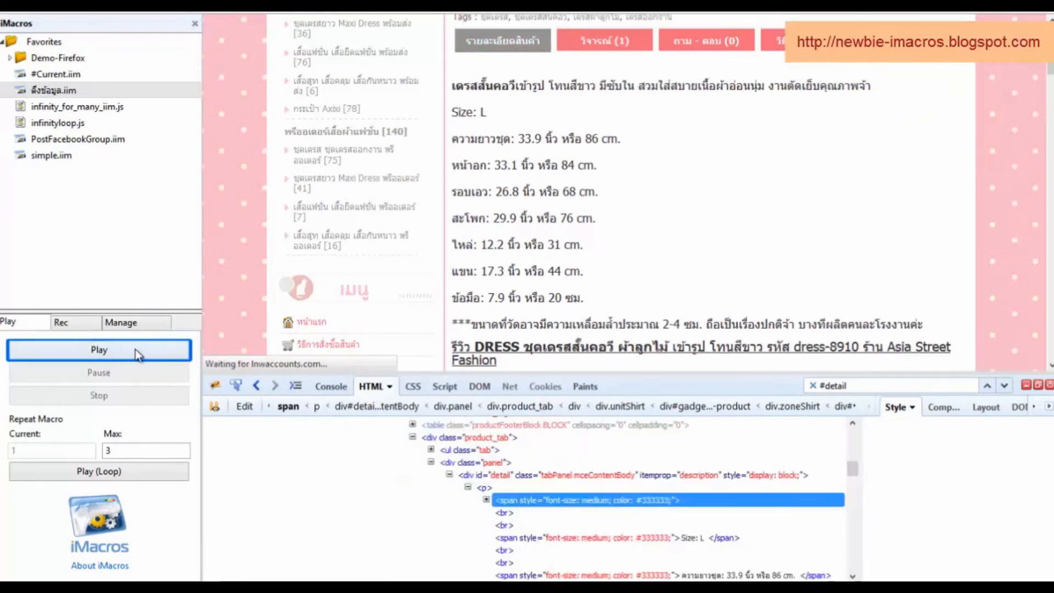
{"action": "left_click", "coordinate": [98, 349]}
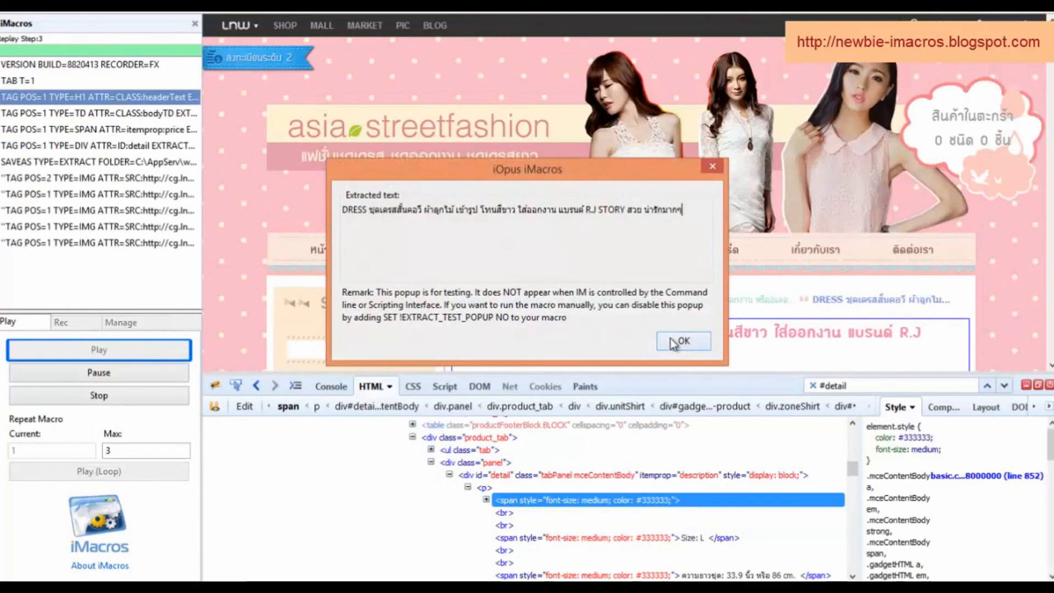
{"action": "left_click", "coordinate": [682, 341]}
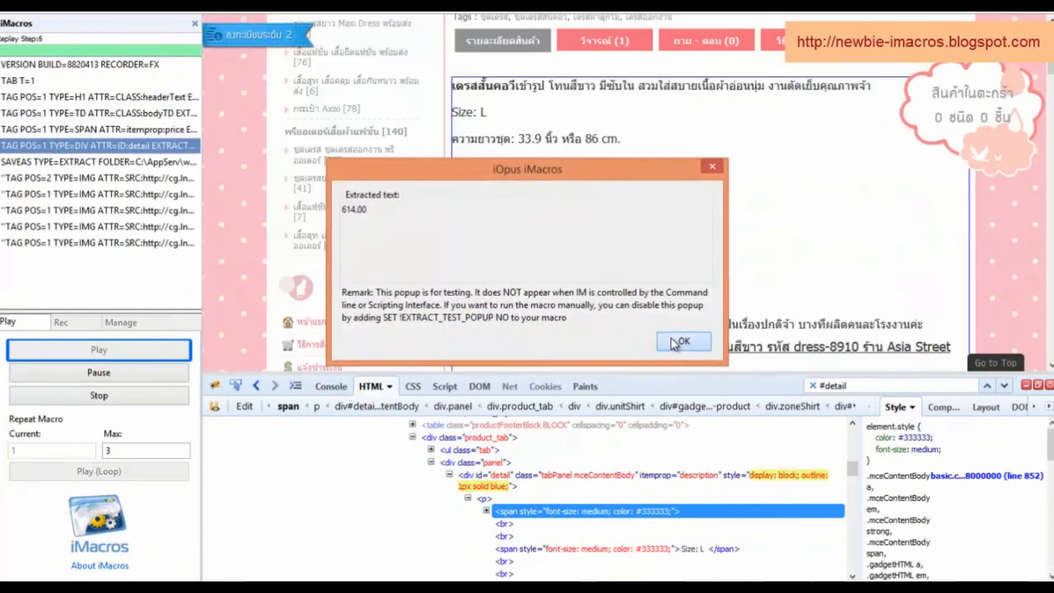
{"action": "left_click", "coordinate": [682, 342]}
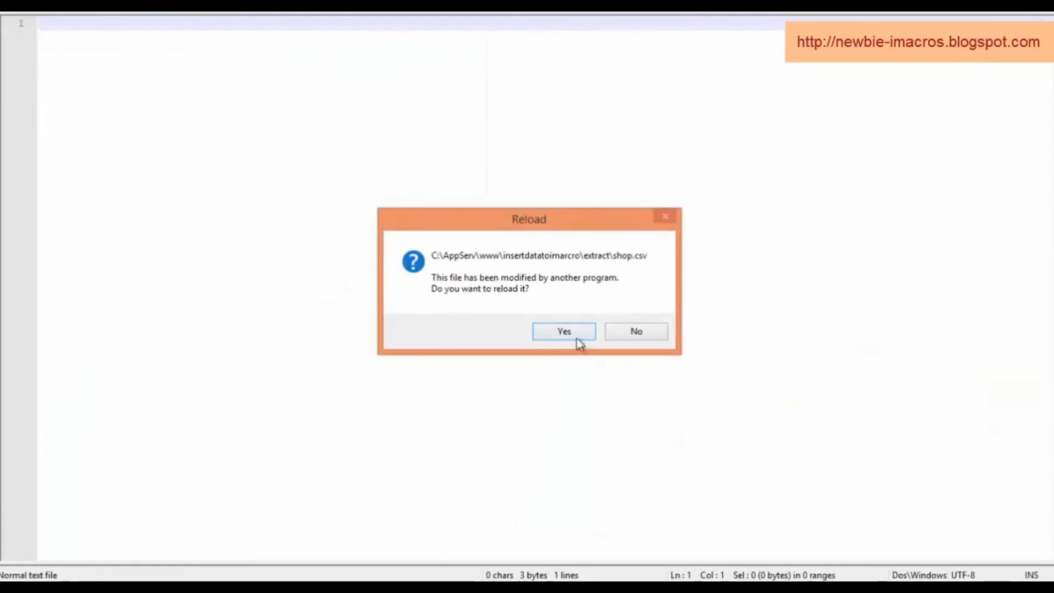
Reload shop.csv in Notepad++ to show the row with dress-8910, 614.00 and the full description
{"action": "left_click", "coordinate": [563, 330]}
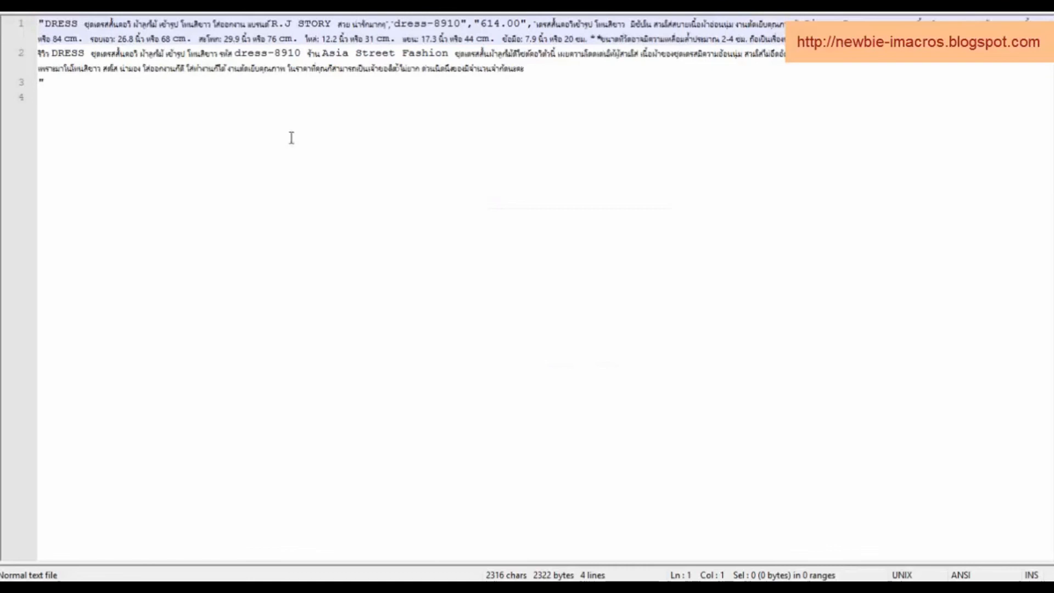